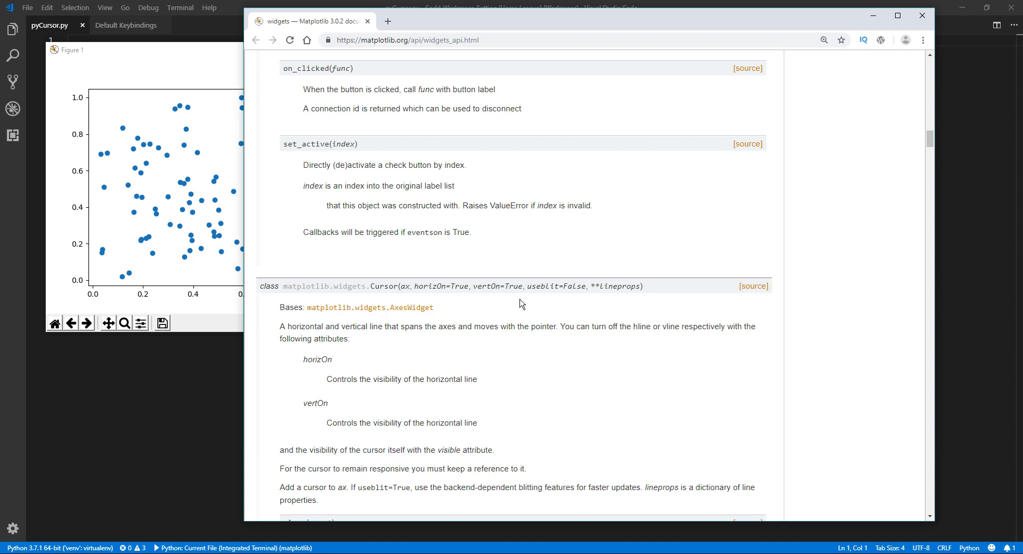
- Scroll the widgets API page to the matplotlib.widgets.Cursor class entry and deselect its text
{"action": "scroll", "scroll_direction": "down", "scroll_amount": 3}
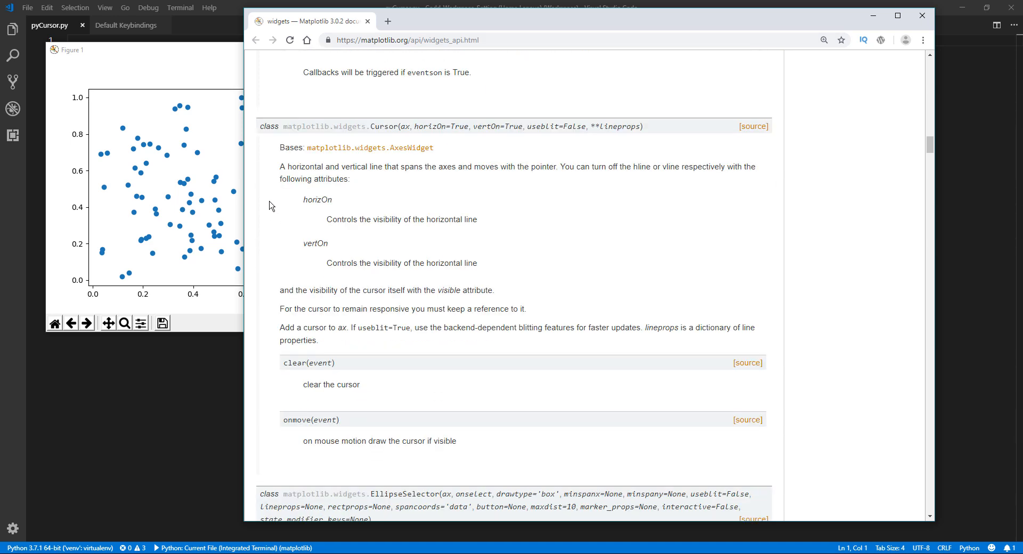
{"action": "mouse_move", "coordinate": [487, 57]}
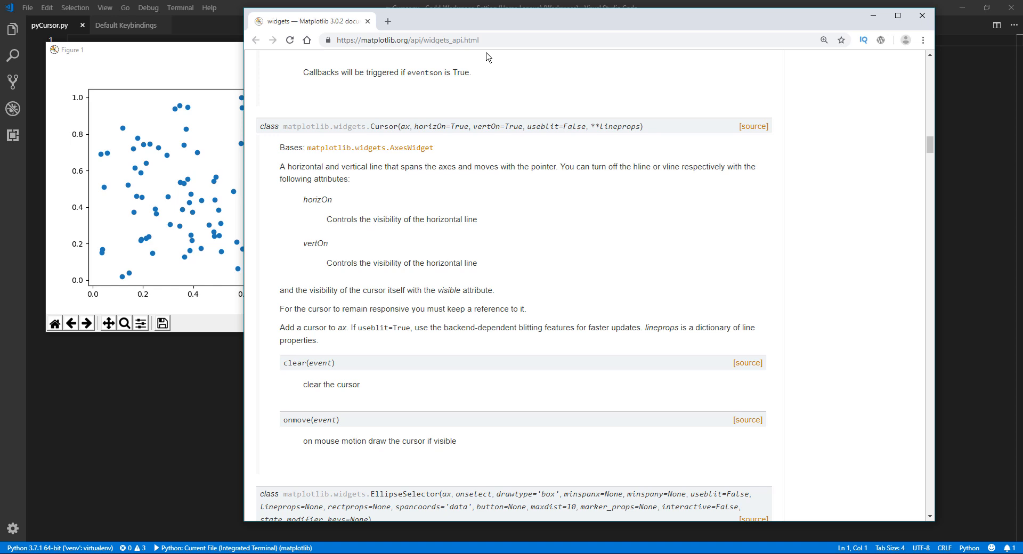
{"action": "mouse_move", "coordinate": [382, 122]}
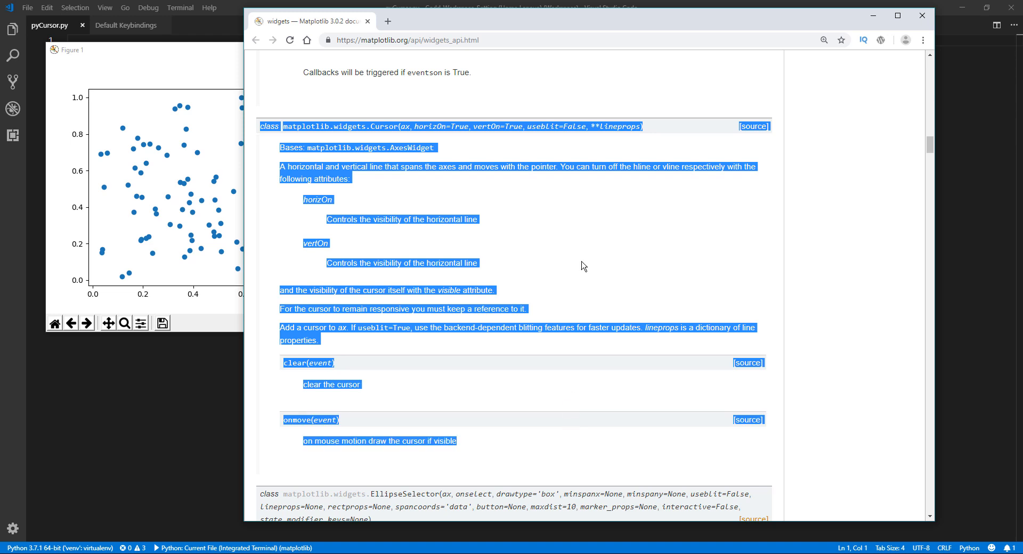
{"action": "left_click", "coordinate": [364, 306]}
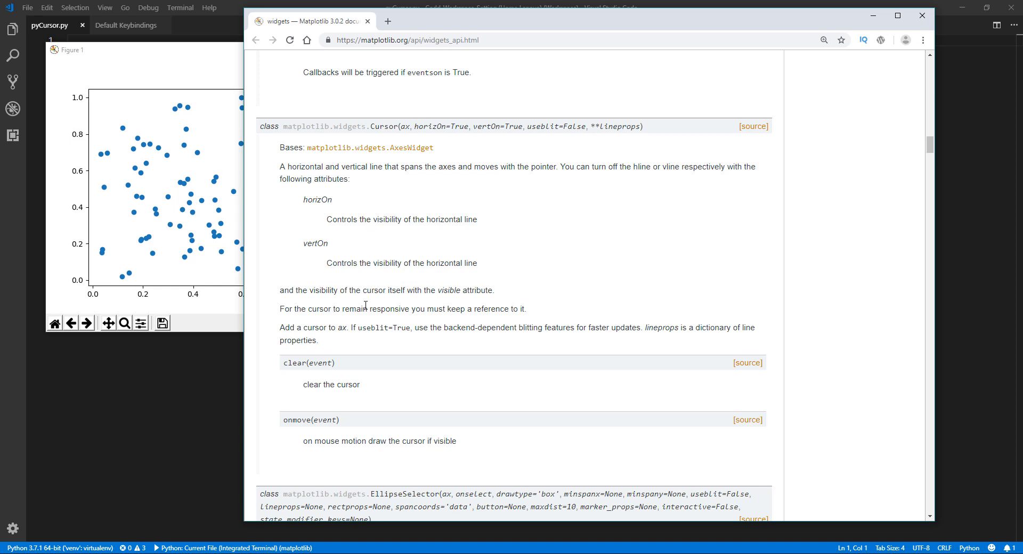
{"action": "mouse_move", "coordinate": [176, 123]}
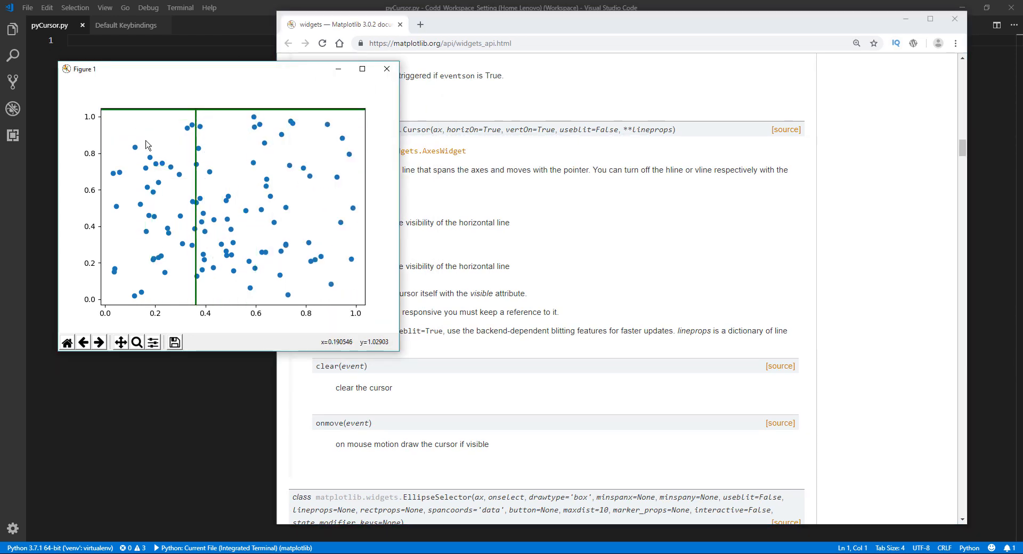
{"action": "mouse_move", "coordinate": [211, 157]}
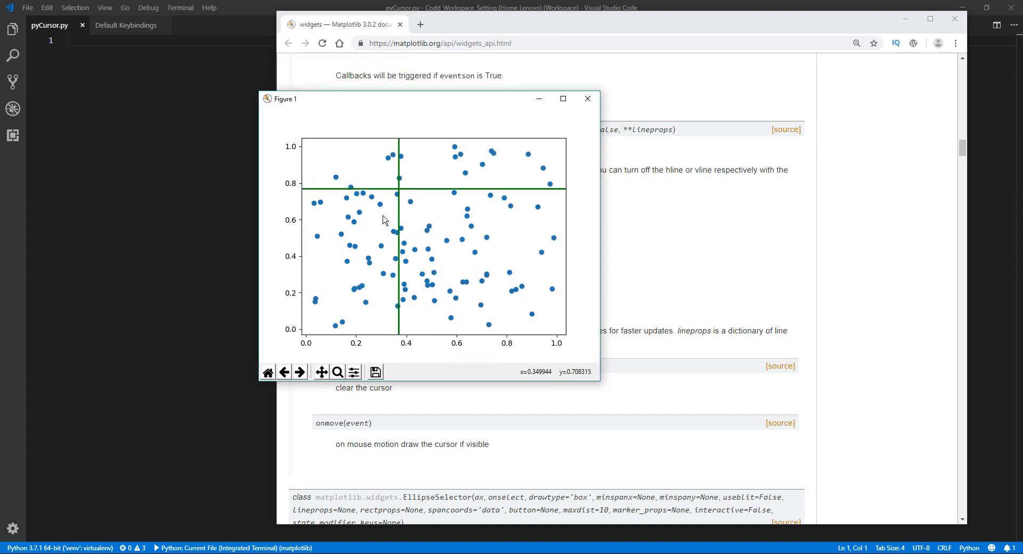
{"action": "mouse_move", "coordinate": [429, 240]}
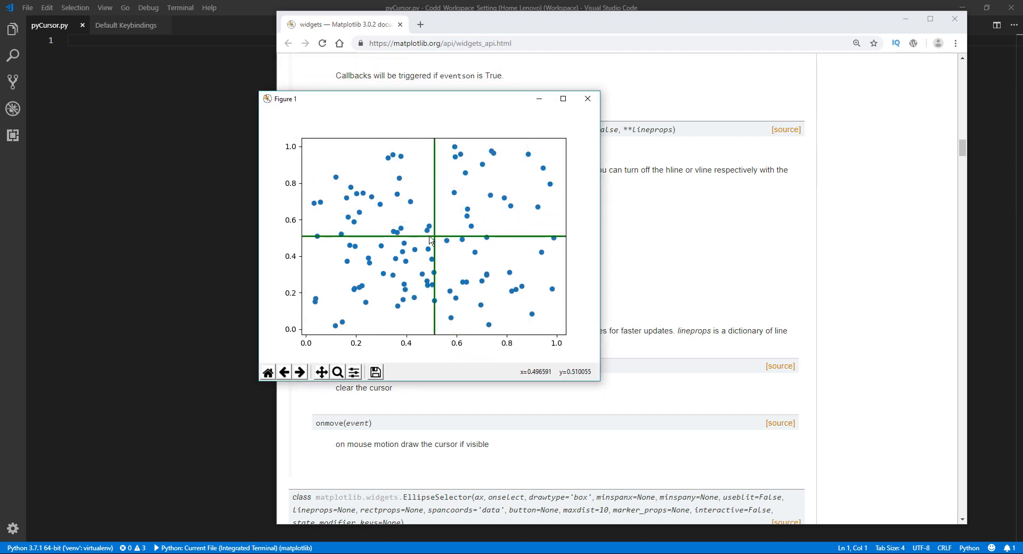
{"action": "mouse_move", "coordinate": [374, 144]}
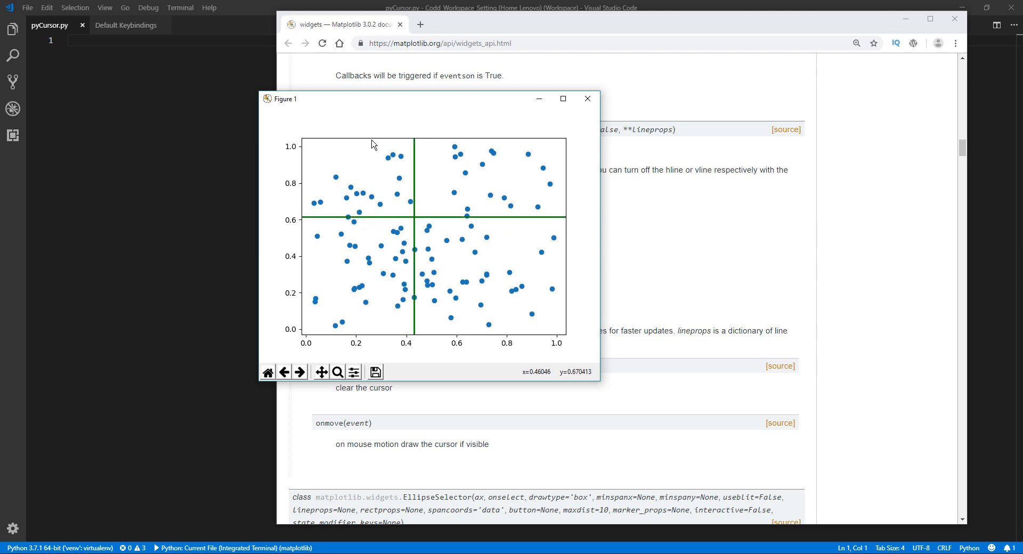
{"action": "mouse_move", "coordinate": [372, 205]}
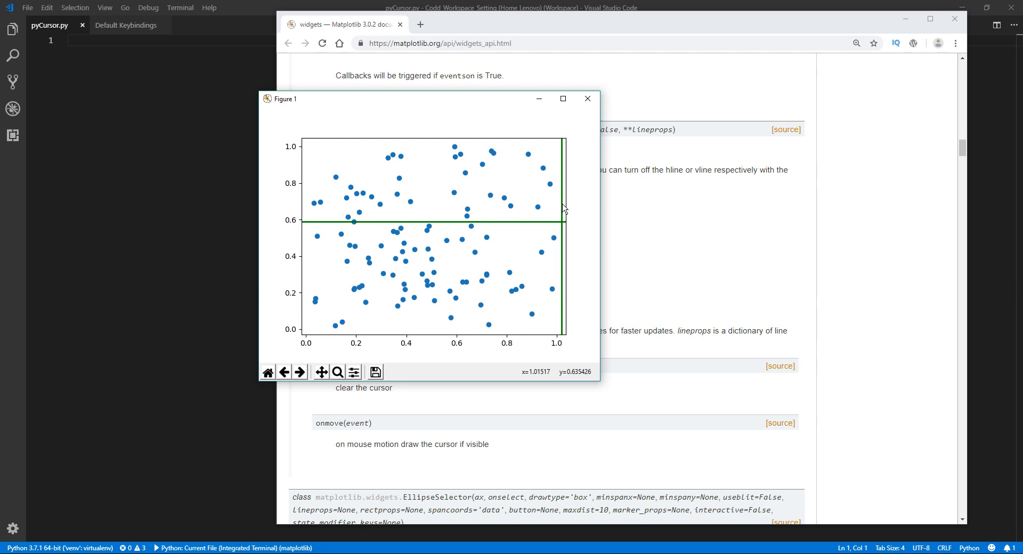
{"action": "mouse_move", "coordinate": [432, 233]}
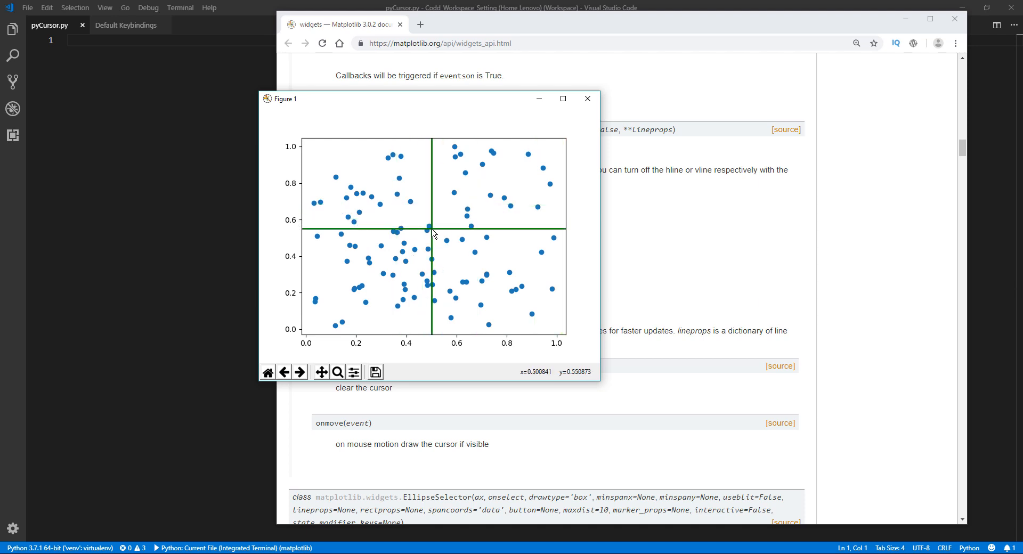
{"action": "mouse_move", "coordinate": [349, 187]}
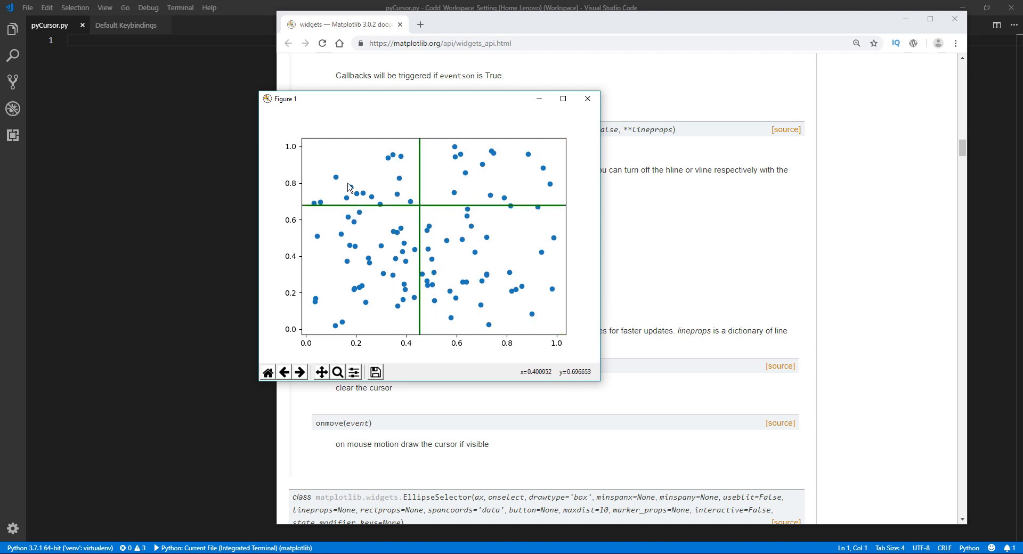
{"action": "mouse_move", "coordinate": [414, 254]}
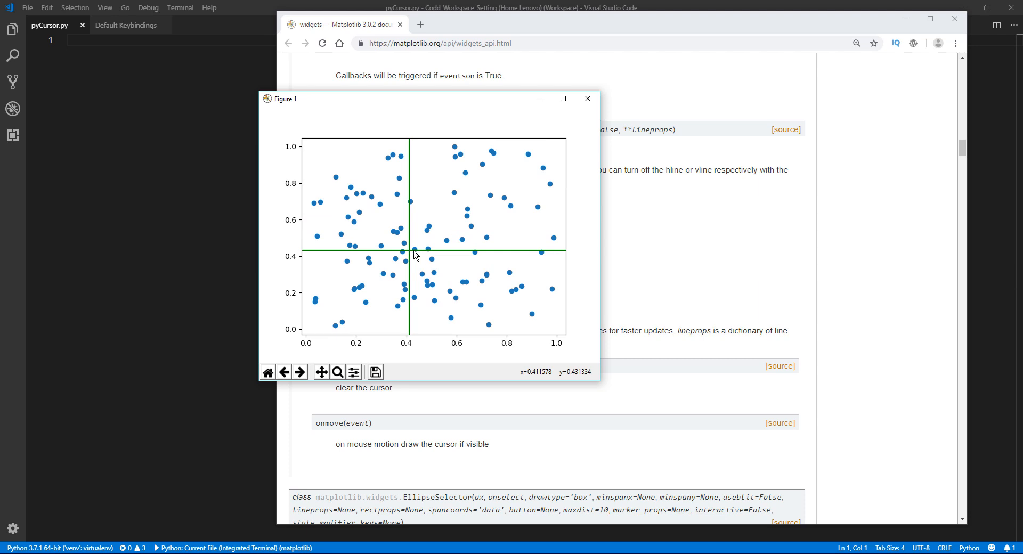
{"action": "mouse_move", "coordinate": [452, 211]}
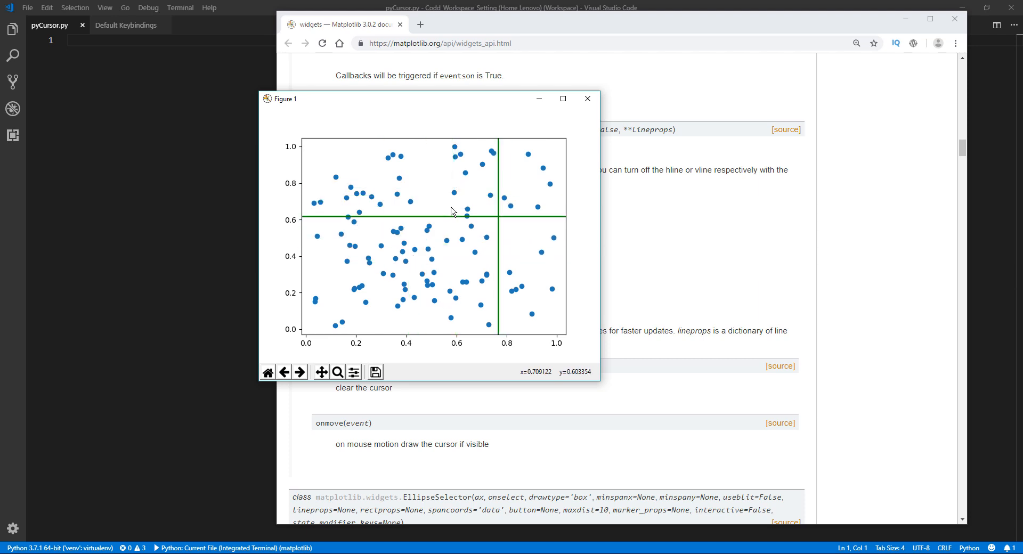
{"action": "mouse_move", "coordinate": [428, 230]}
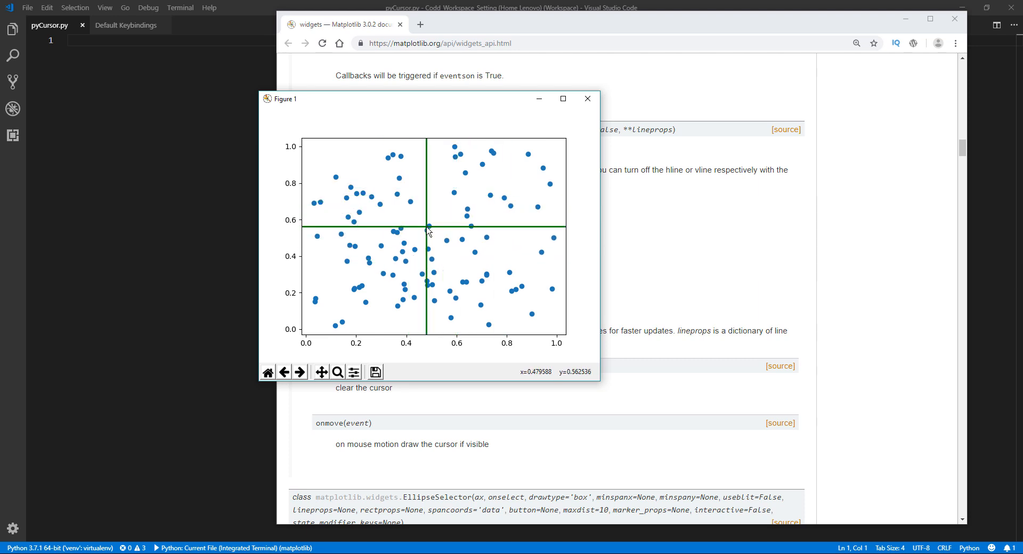
{"action": "mouse_move", "coordinate": [586, 98]}
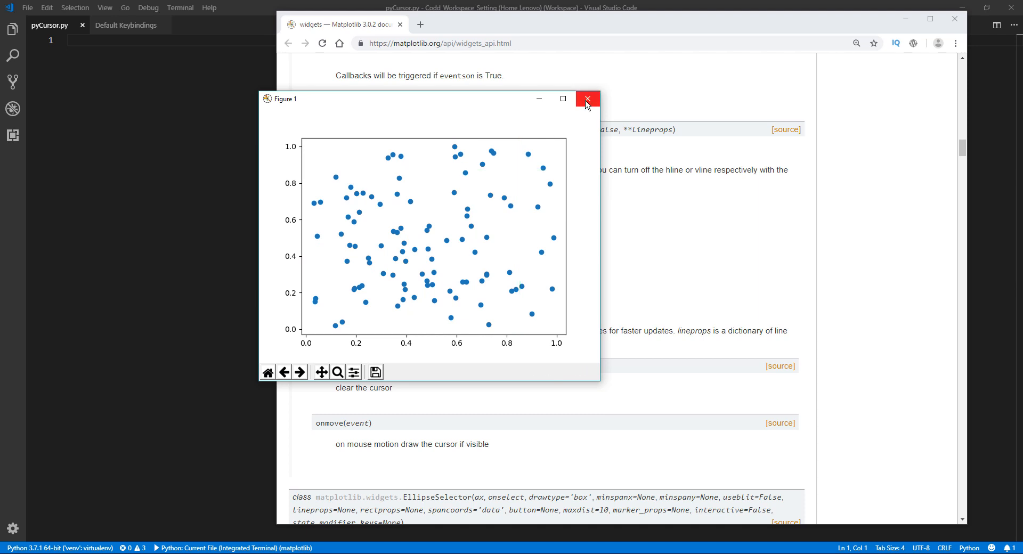
- Close the demo figure and add 'import matplotlib.pyplot as plt' to pyCursor.py
{"action": "left_click", "coordinate": [586, 98]}
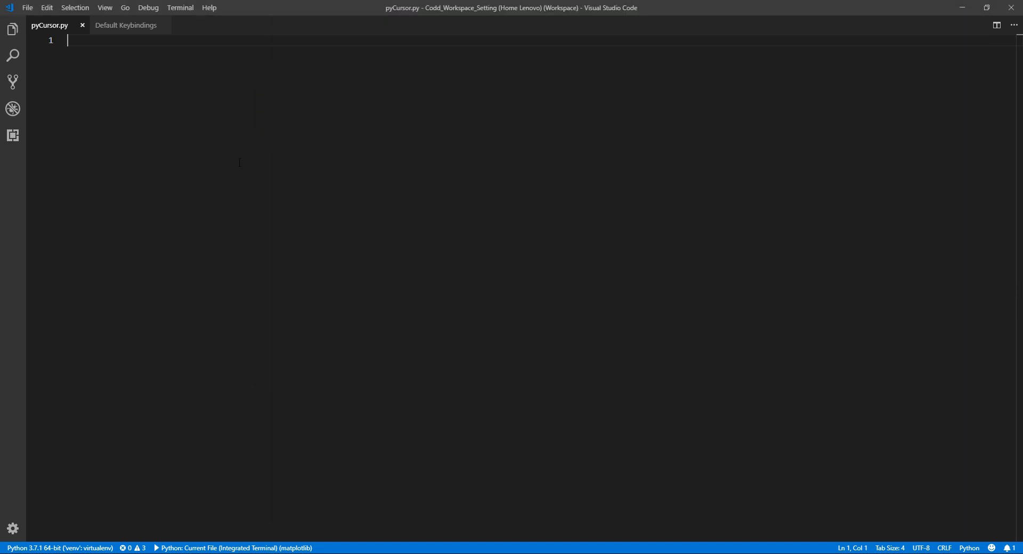
{"action": "mouse_move", "coordinate": [312, 160]}
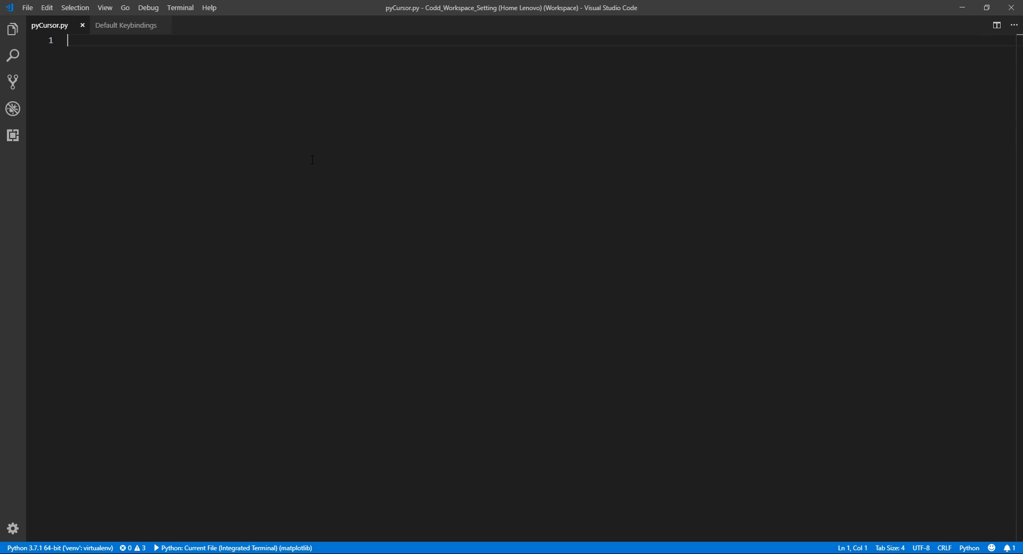
{"action": "type", "text": "import matplot"}
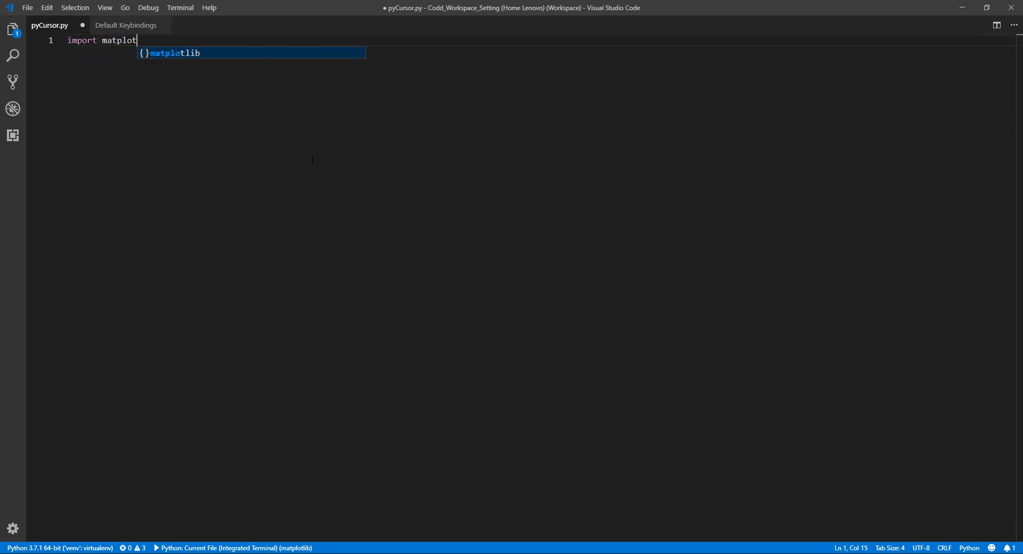
{"action": "key", "text": "Tab"}
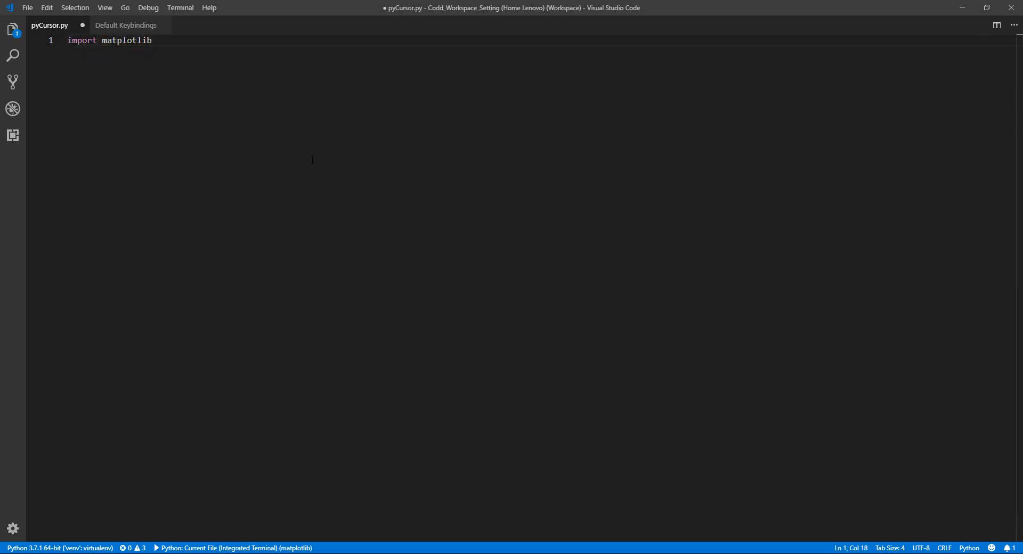
{"action": "type", "text": ".pp"}
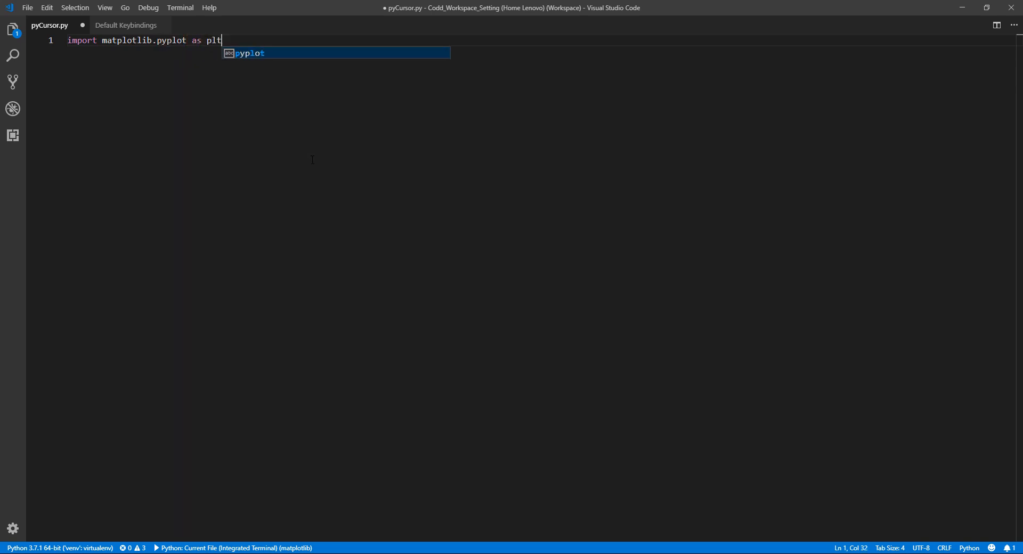
{"action": "key", "text": "enter"}
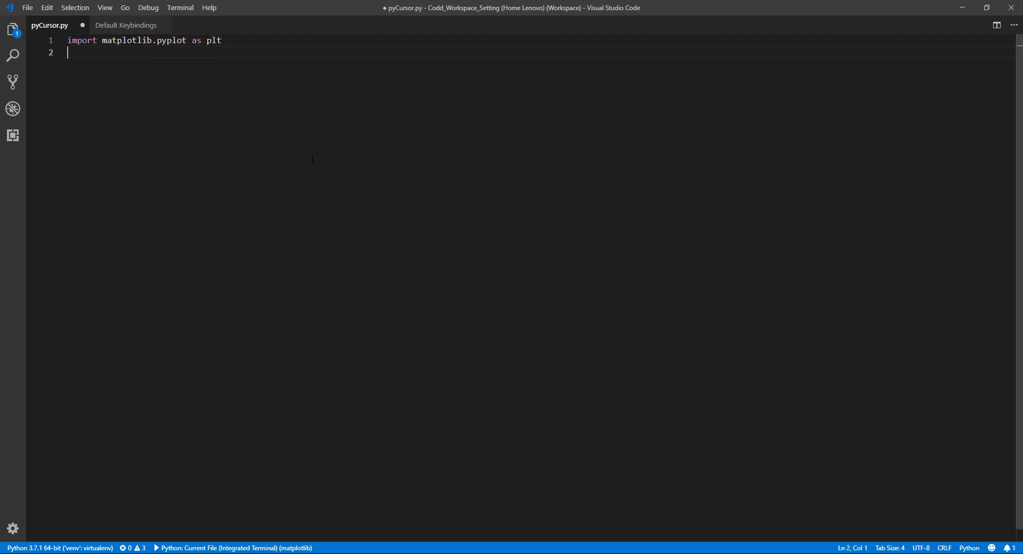
- Add 'from matplotlib.widgets import Cursor, Button' on the next line
{"action": "type", "text": "from matplotlib."}
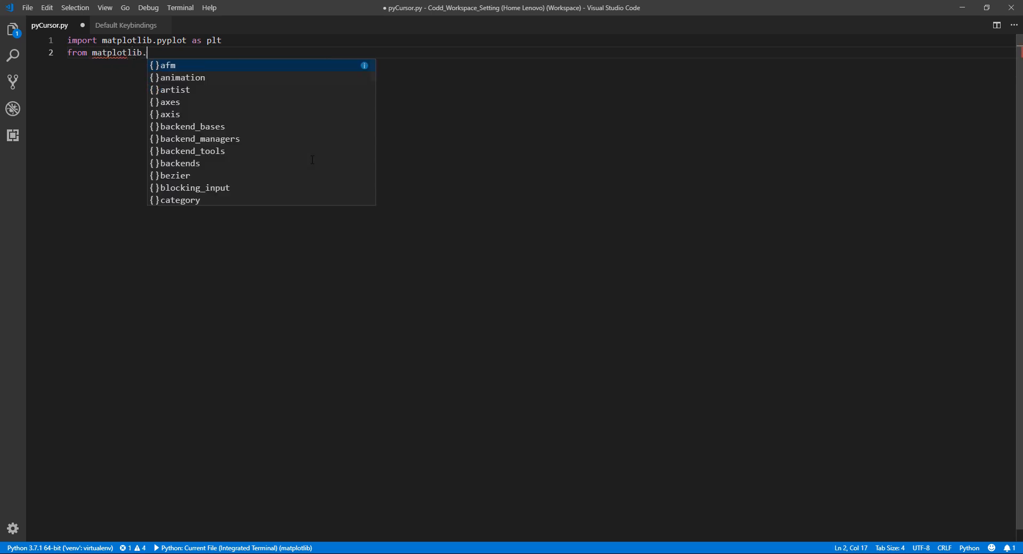
{"action": "type", "text": "widgets"}
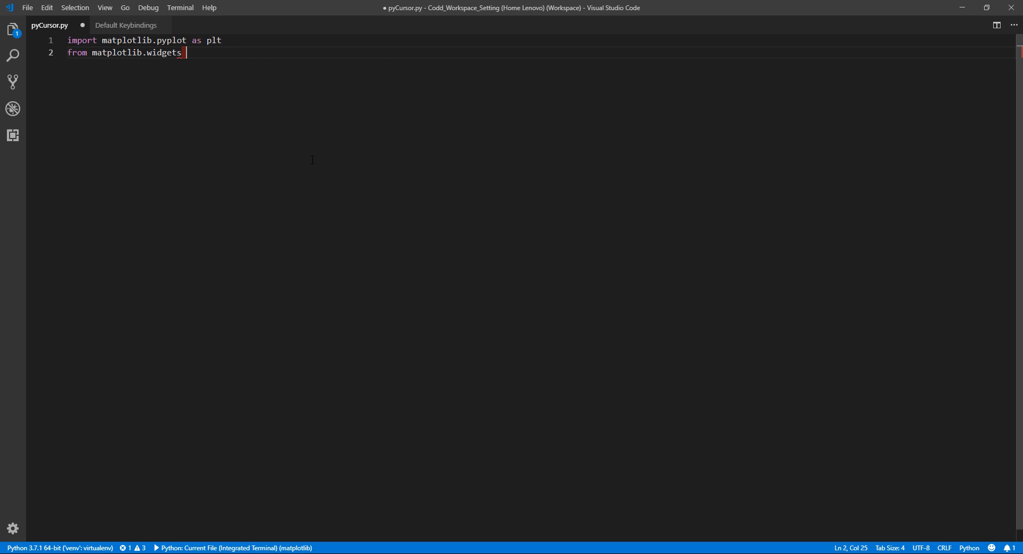
{"action": "type", "text": "import Cursort"}
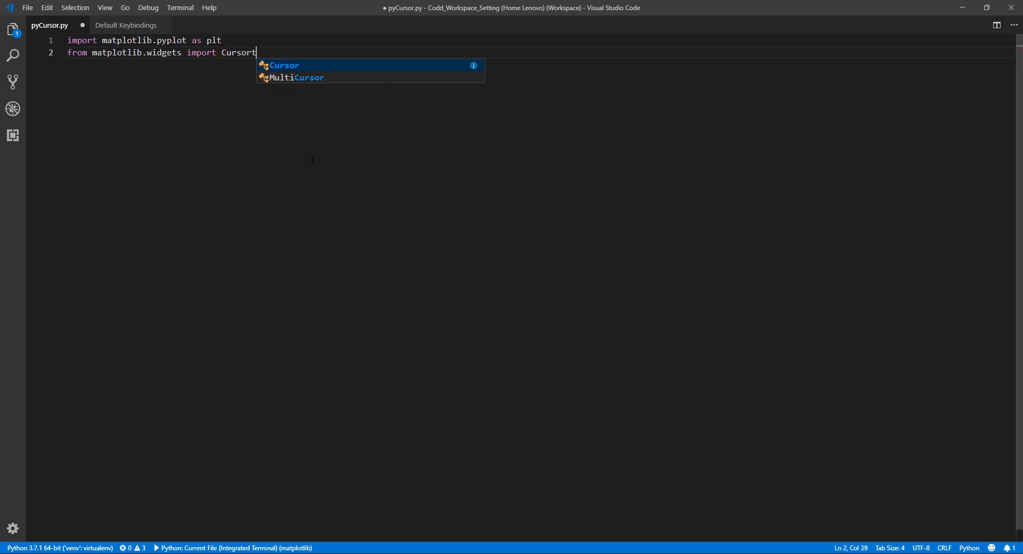
{"action": "type", "text": ","}
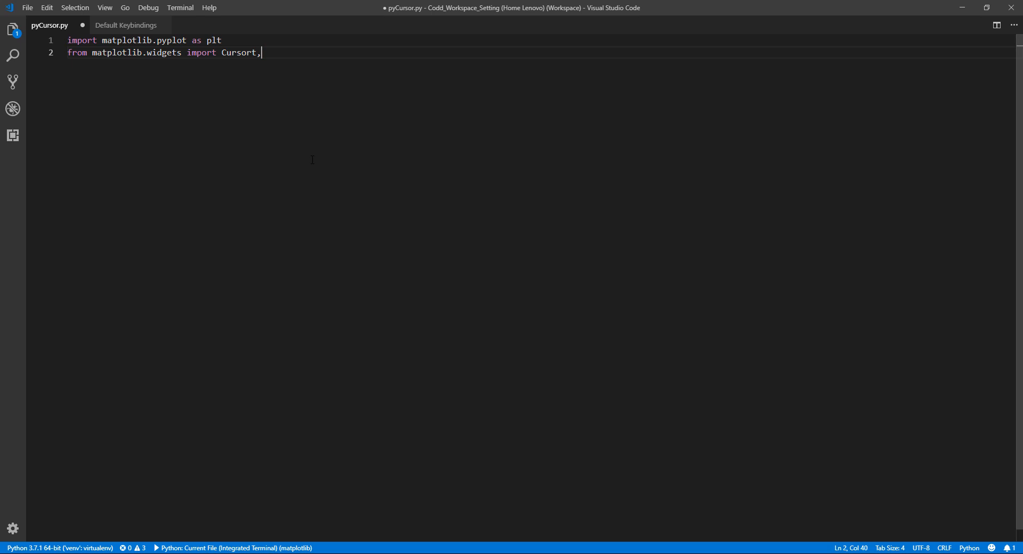
{"action": "key", "text": "Backspace"}
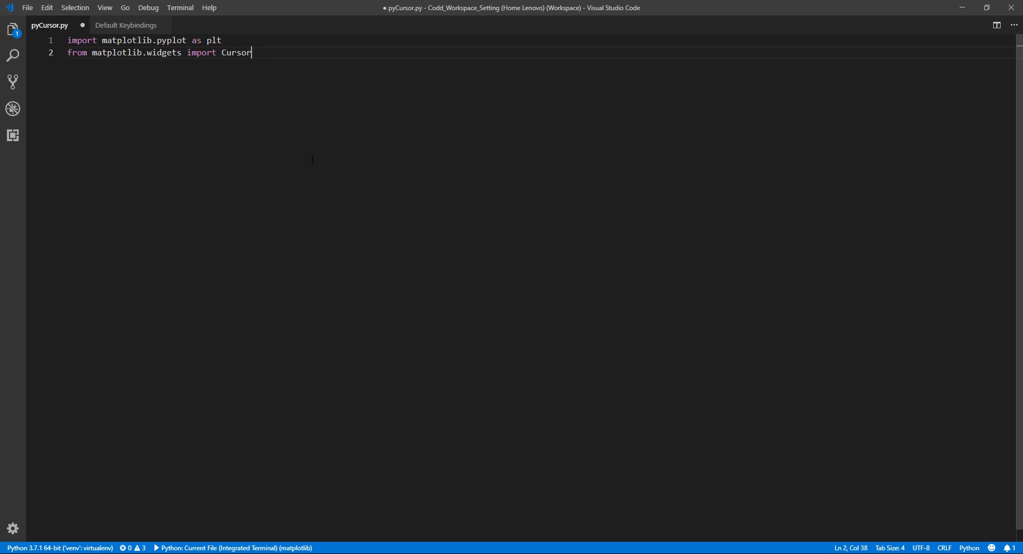
{"action": "type", "text": ", Button"}
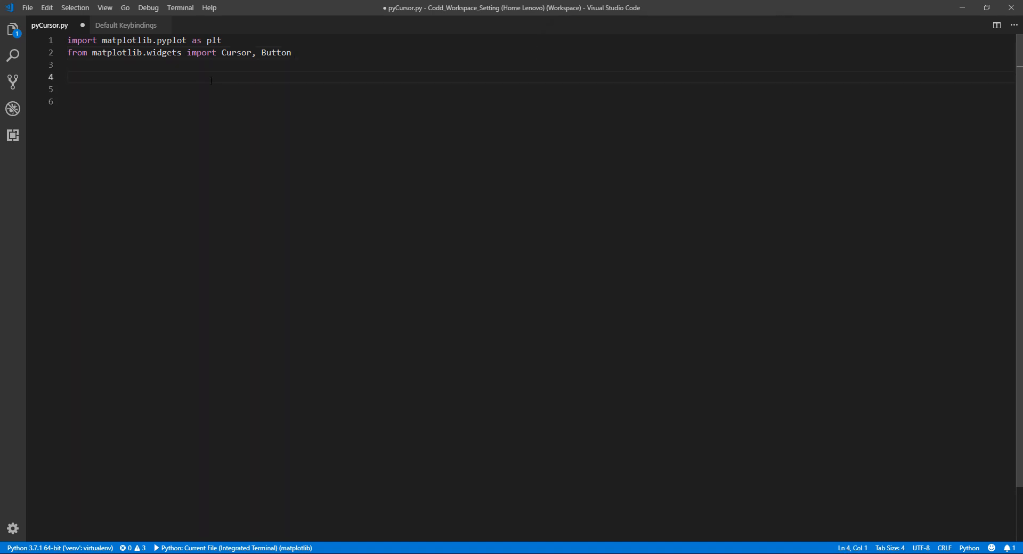
- Write 'x, y = random.rand(2, 100)' to generate 100 random x and y values
{"action": "type", "text": "x,"}
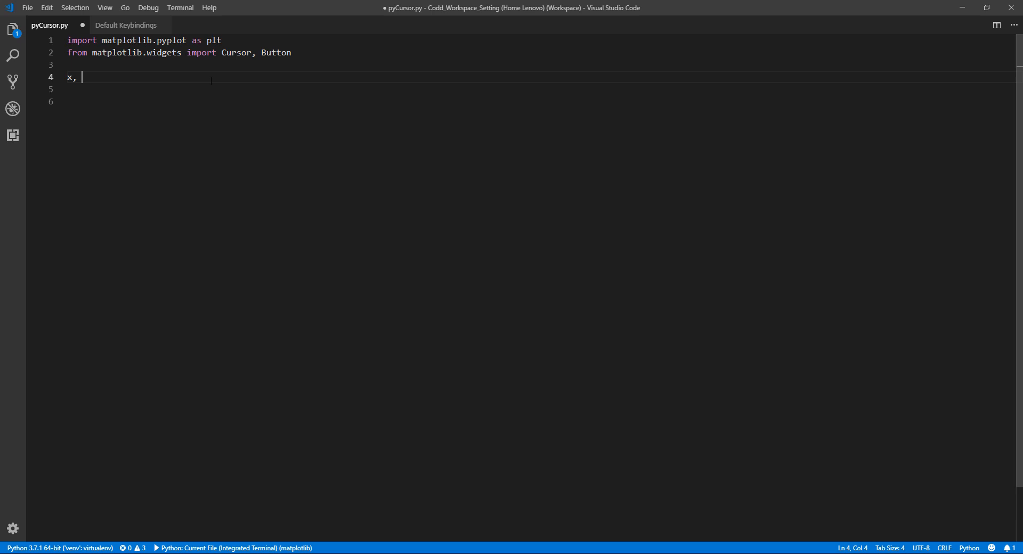
{"action": "type", "text": "y random"}
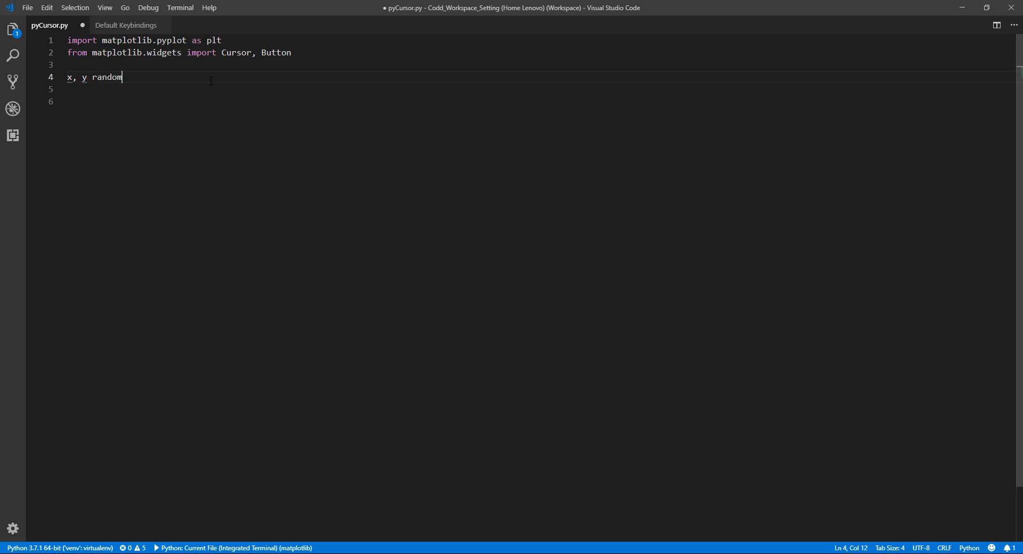
{"action": "type", "text": ".rand()"}
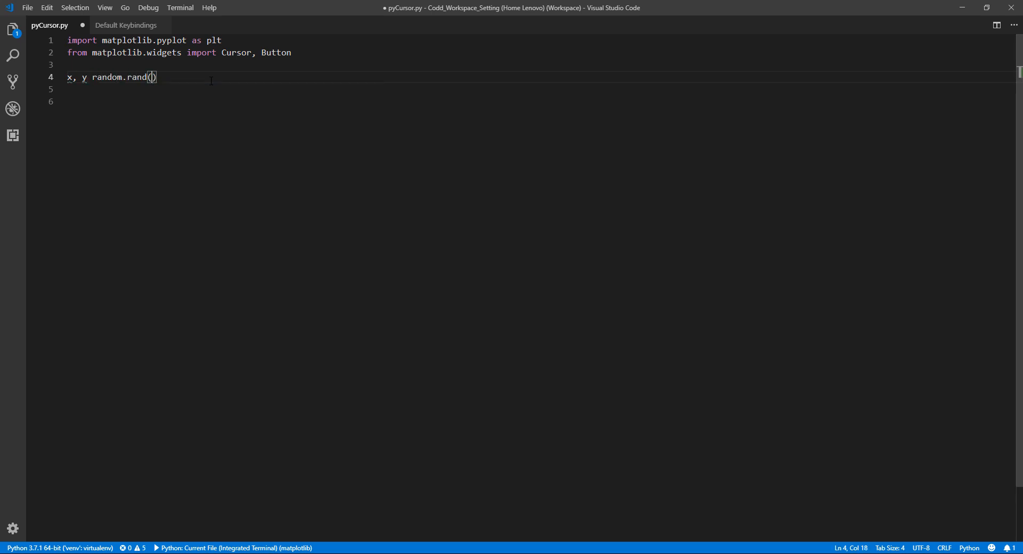
{"action": "type", "text": "2,"}
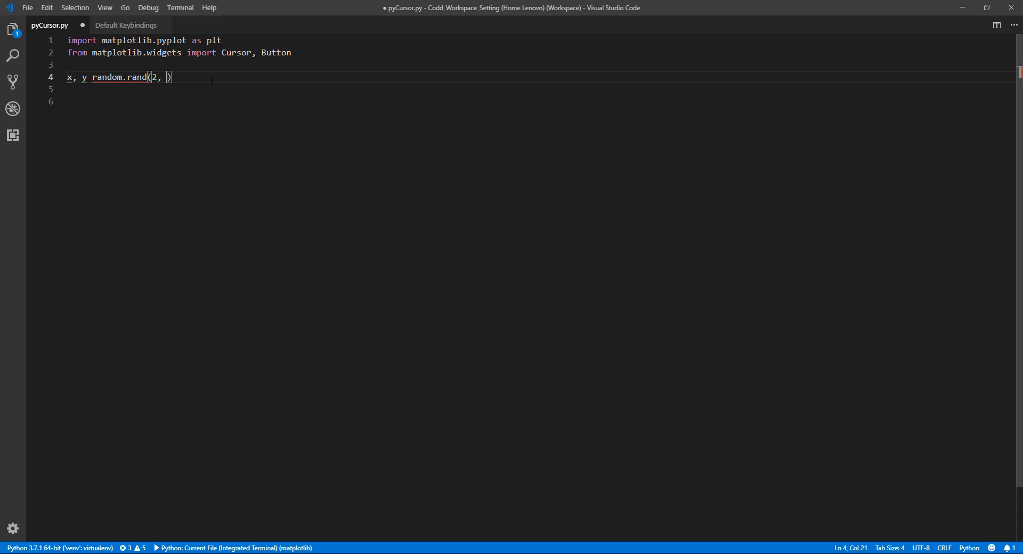
{"action": "type", "text": "100"}
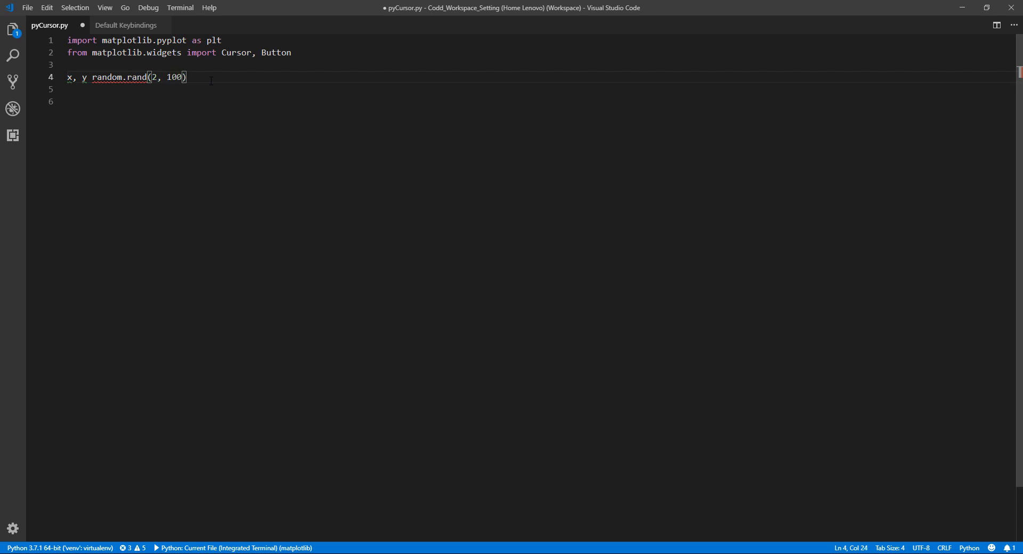
- Add 'from numpy import random' and return to fix the x, y line
{"action": "type", "text": "from"}
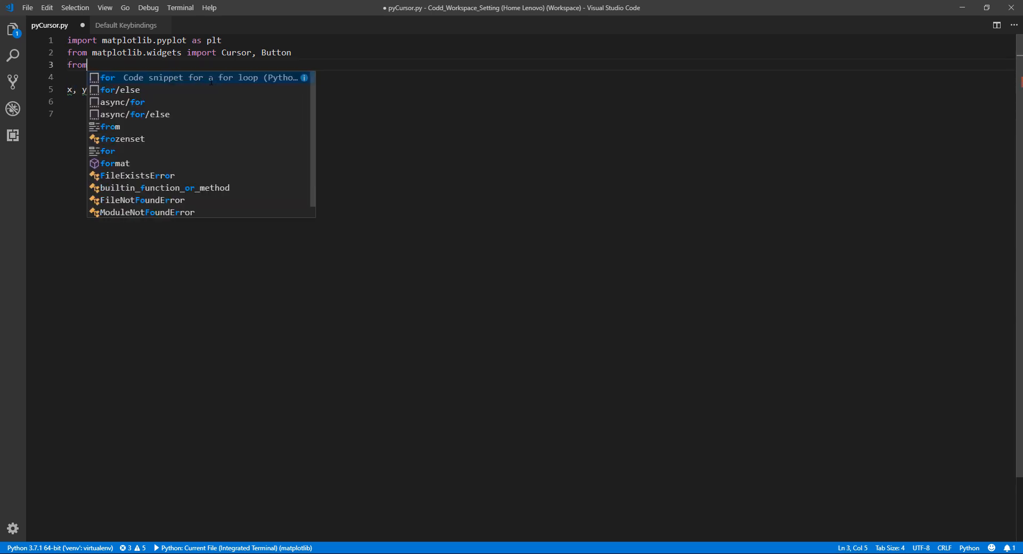
{"action": "type", "text": "numpy"}
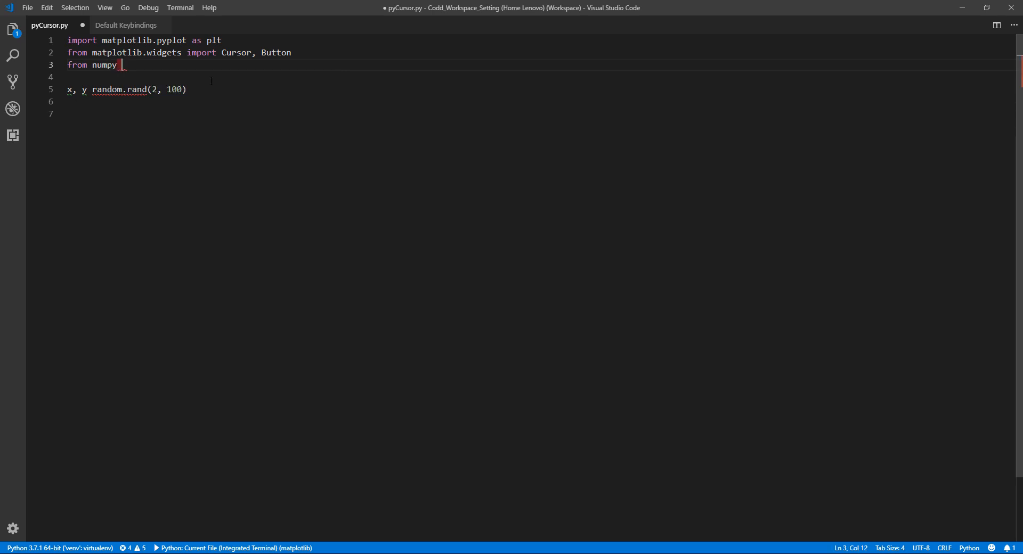
{"action": "type", "text": "import rand"}
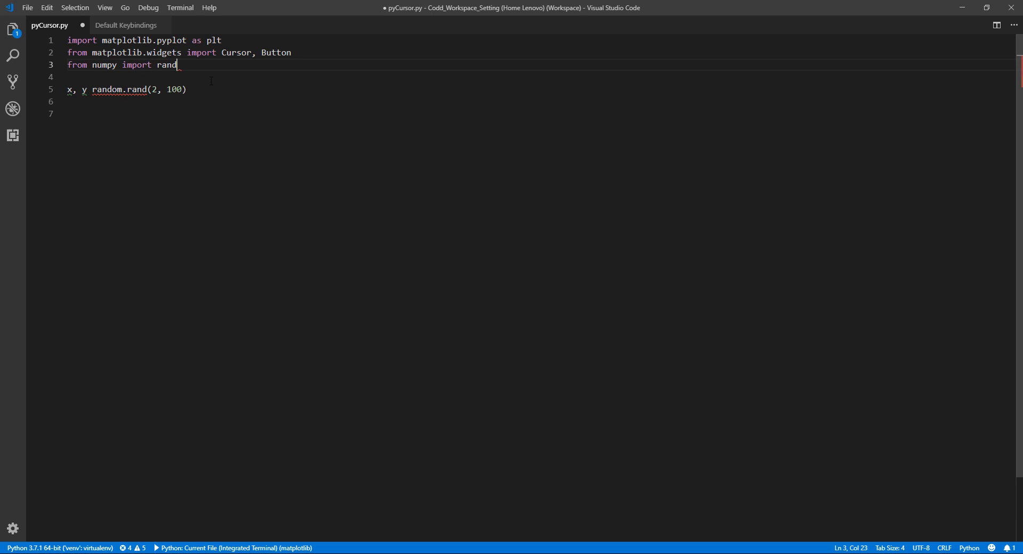
{"action": "type", "text": "om"}
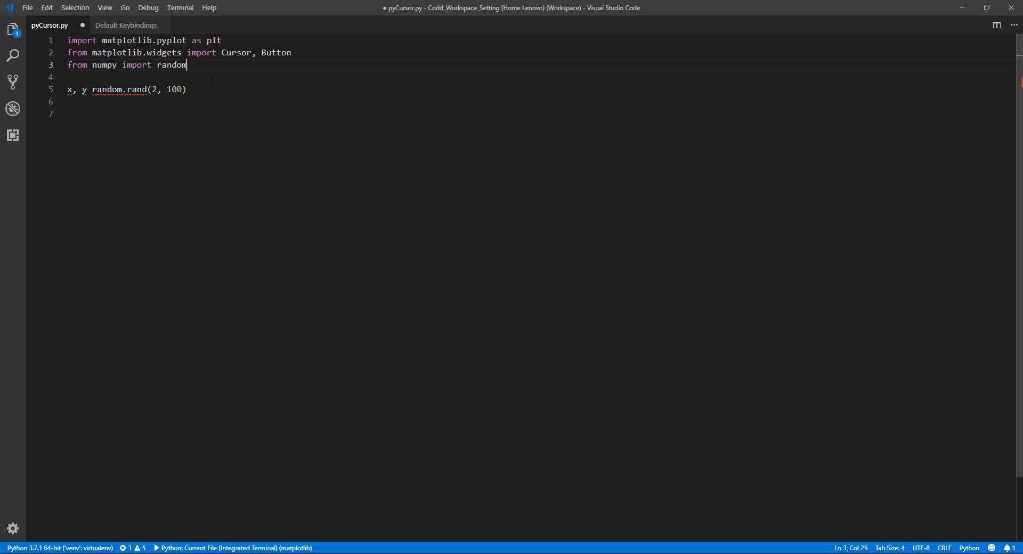
{"action": "left_click", "coordinate": [92, 90]}
{"action": "type", "text": " ="}
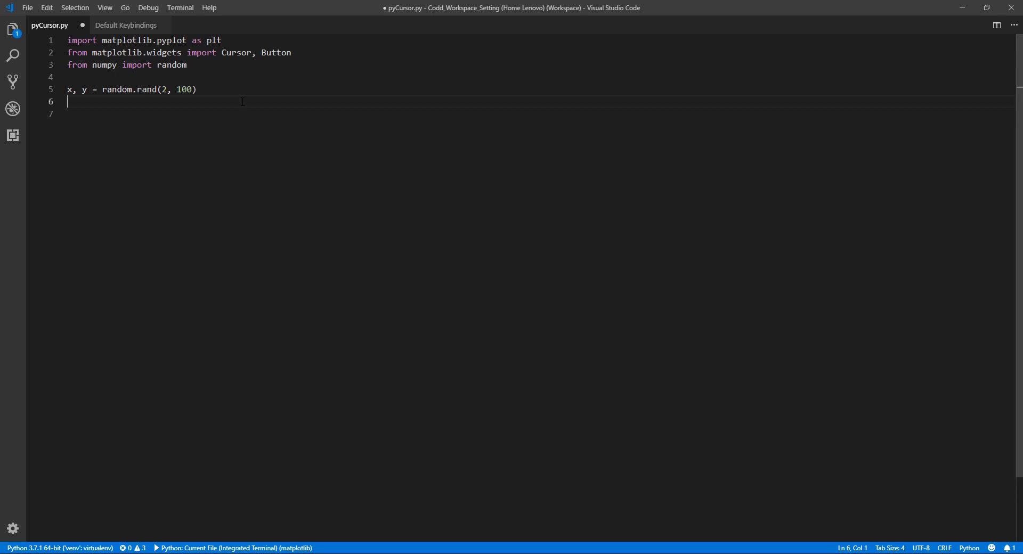
- Create the figure and axes with 'fig, ax = plt.subplots()'
{"action": "type", "text": "fig, ax"}
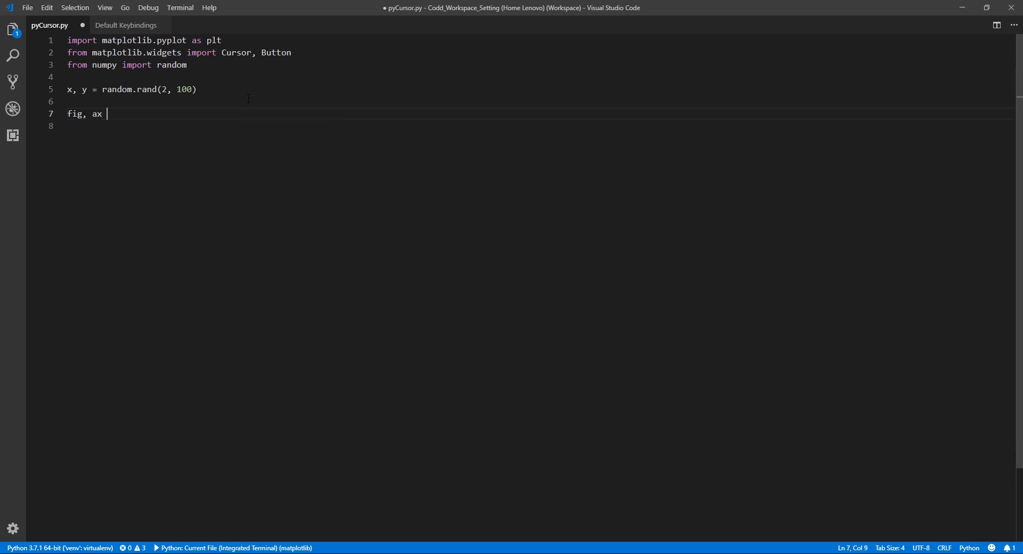
{"action": "type", "text": "= p"}
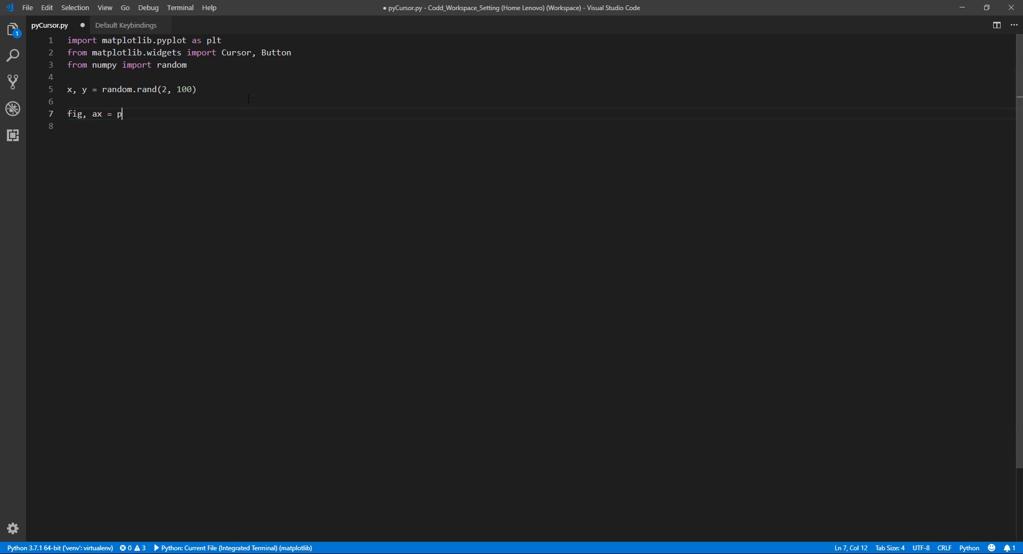
{"action": "type", "text": "lt.subplots("}
{"action": "left_click", "coordinate": [541, 126]}
{"action": "type", "text": "p, ="}
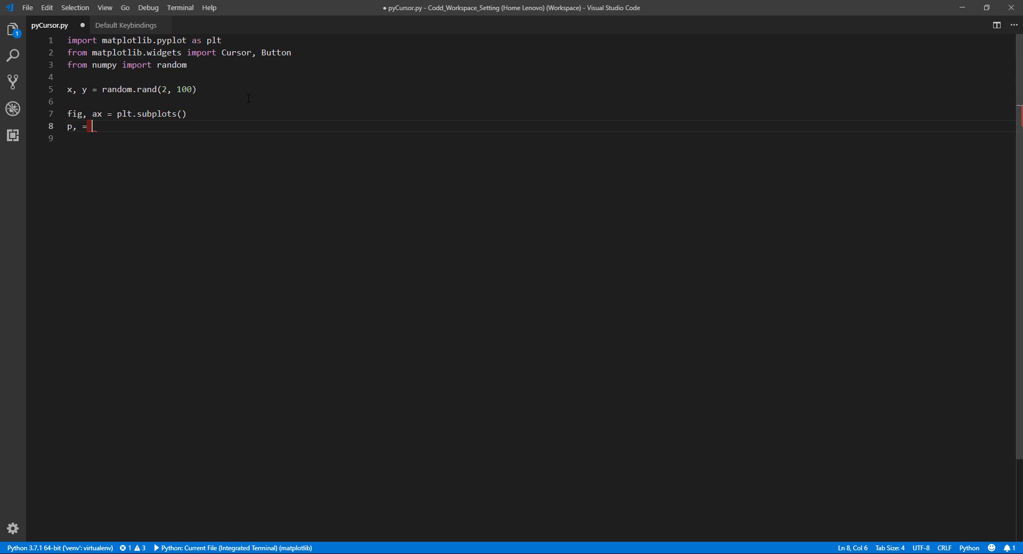
- Plot x, y as 'o' markers with plt.plot and end the script with plt.show()
{"action": "type", "text": "plt.plot()"}
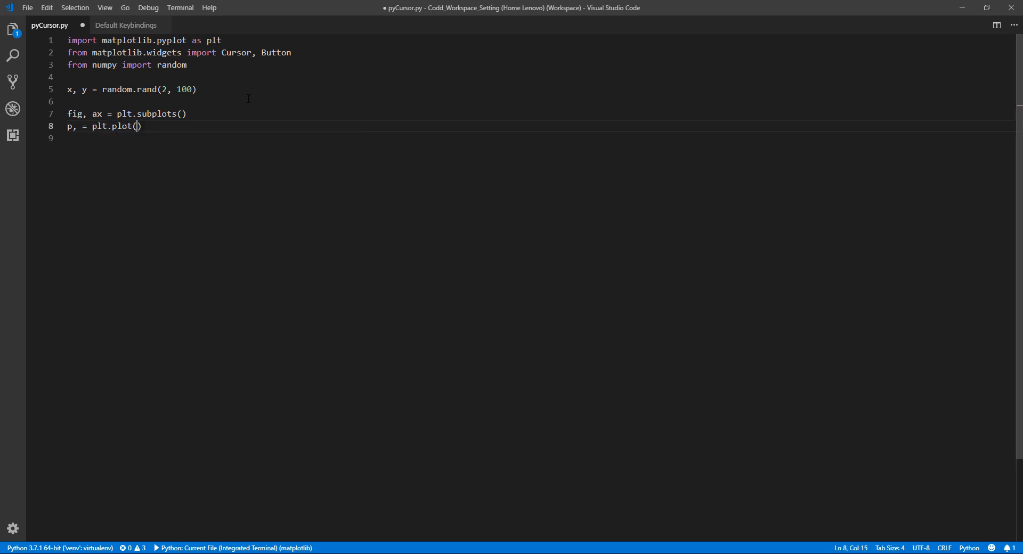
{"action": "type", "text": "("}
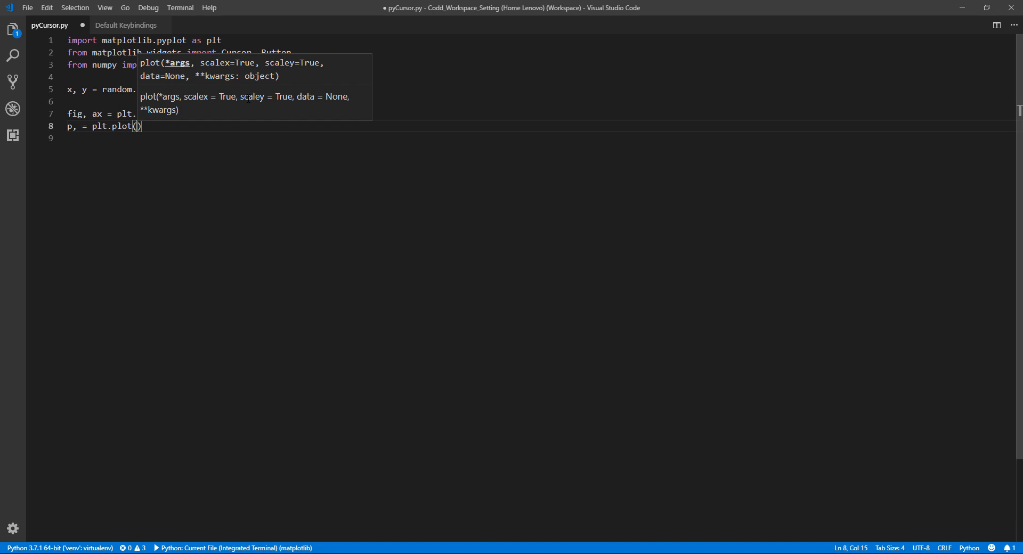
{"action": "type", "text": "x, y, 'o"}
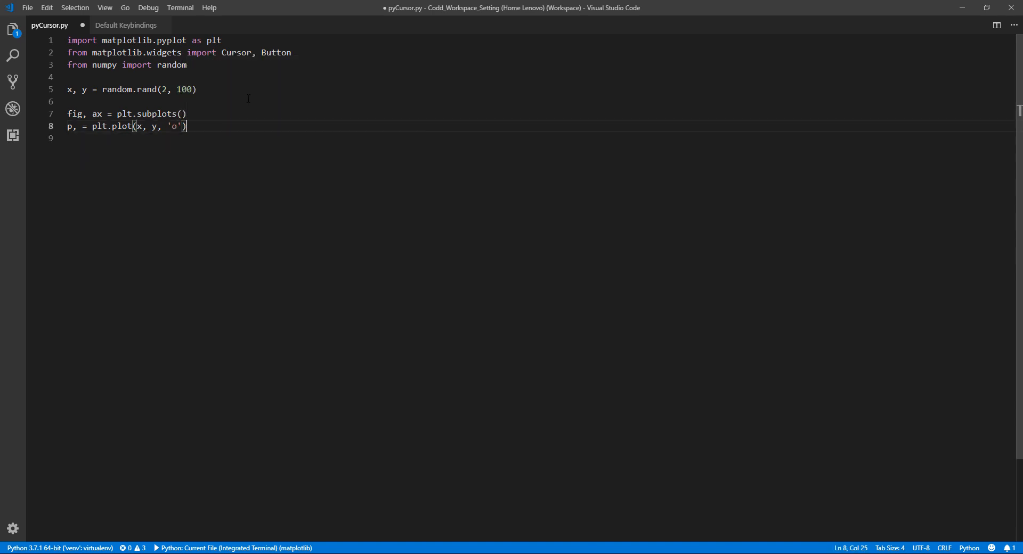
{"action": "key", "text": "enter"}
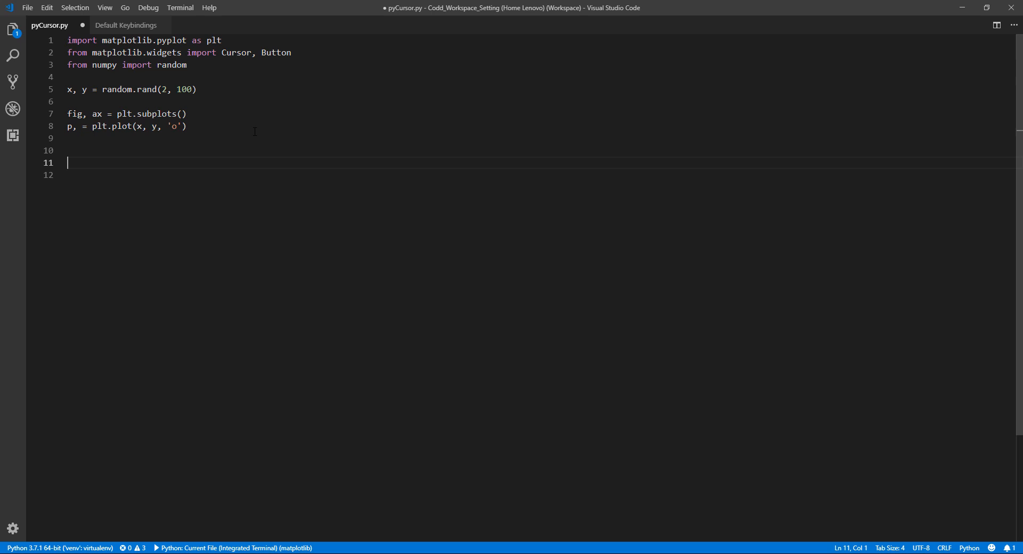
{"action": "type", "text": "plt.show()"}
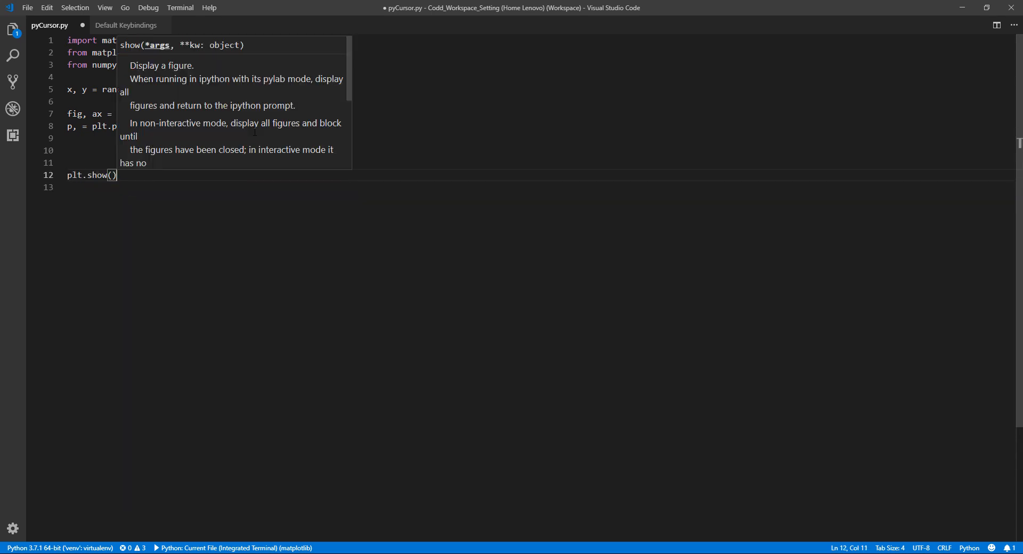
- Run the script in the Python terminal, view the random scatter plot, and close Figure 1
{"action": "left_click", "coordinate": [11, 30]}
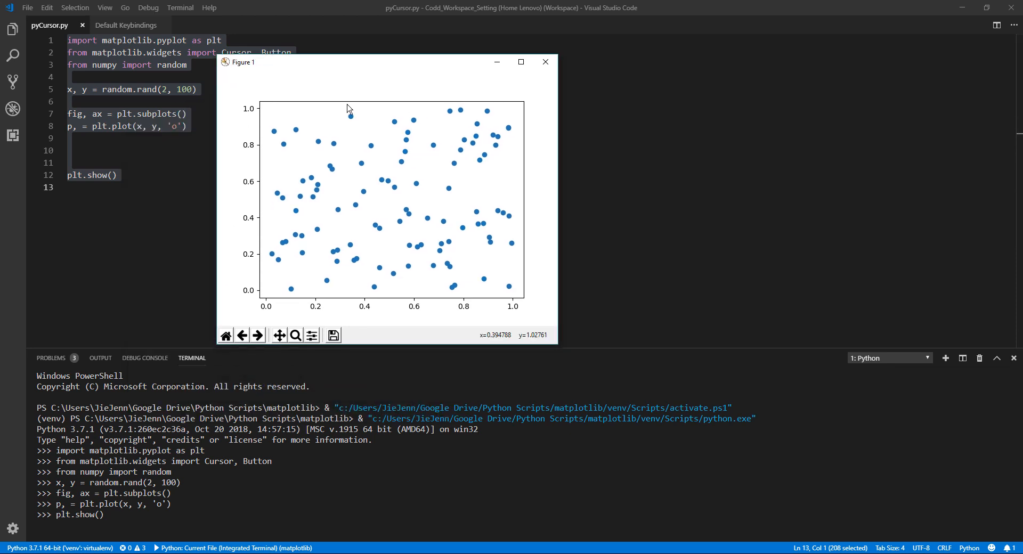
{"action": "mouse_move", "coordinate": [438, 146]}
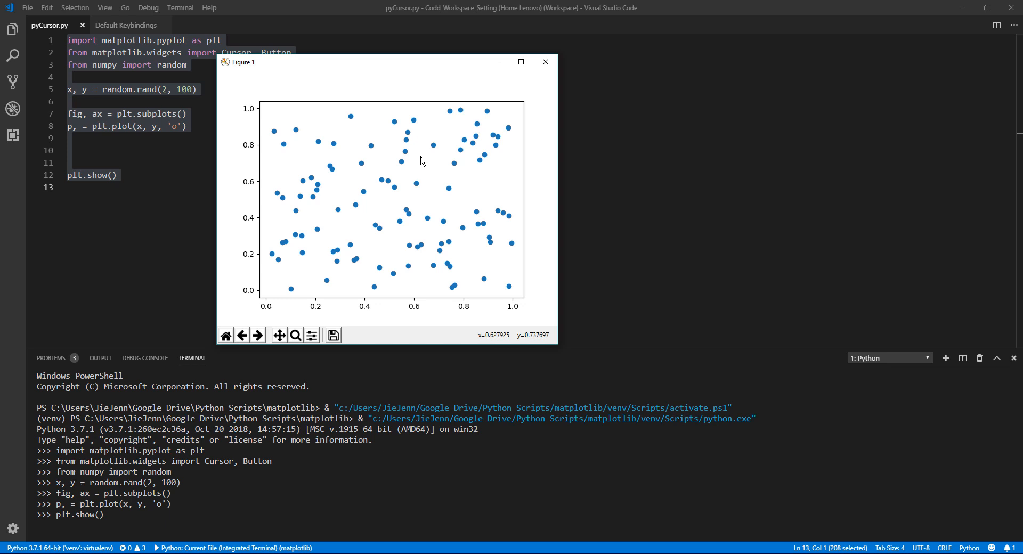
{"action": "mouse_move", "coordinate": [528, 95]}
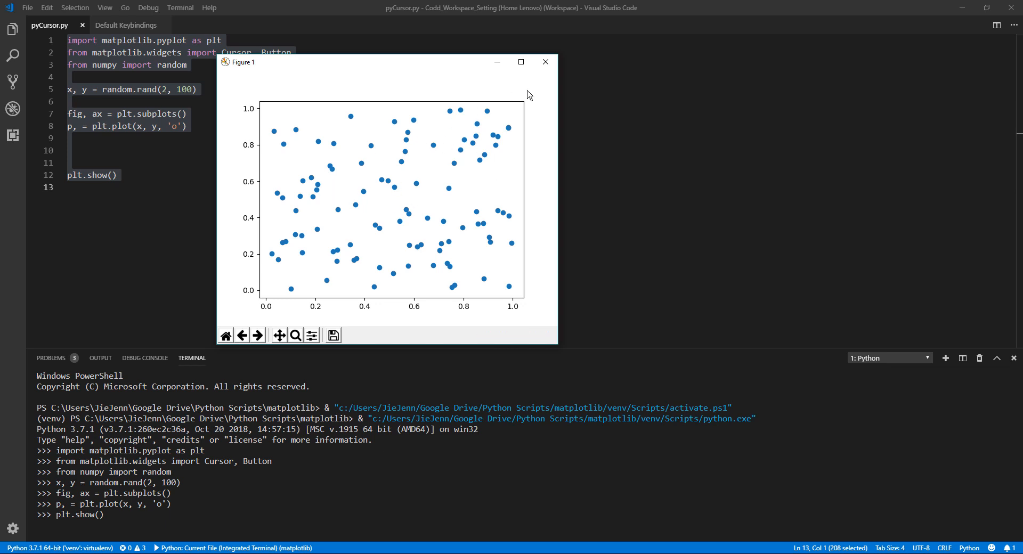
{"action": "left_click", "coordinate": [546, 62]}
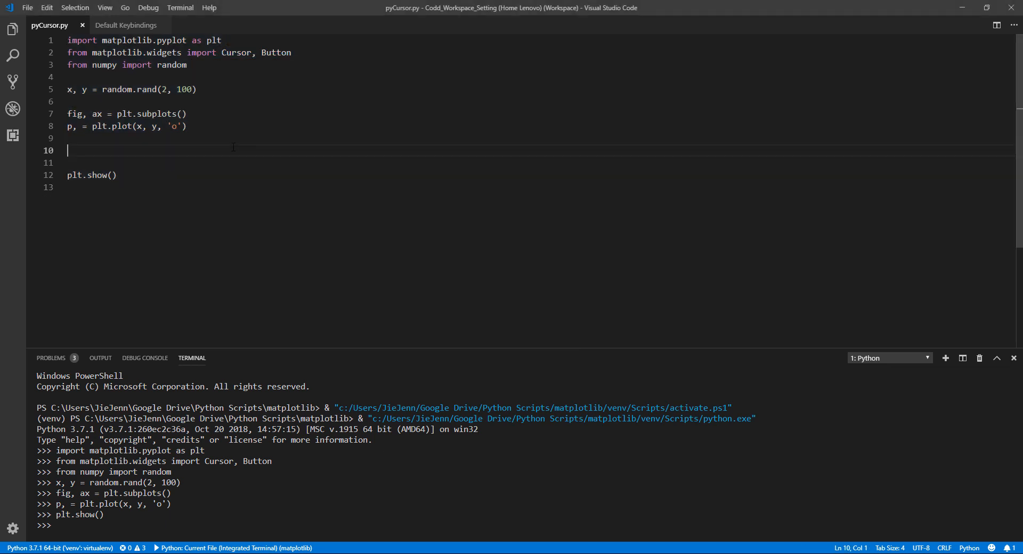
- Start 'cursor = Cursor(ax, horizOn=True, vertOn=True' above plt.show()
{"action": "key", "text": "enter"}
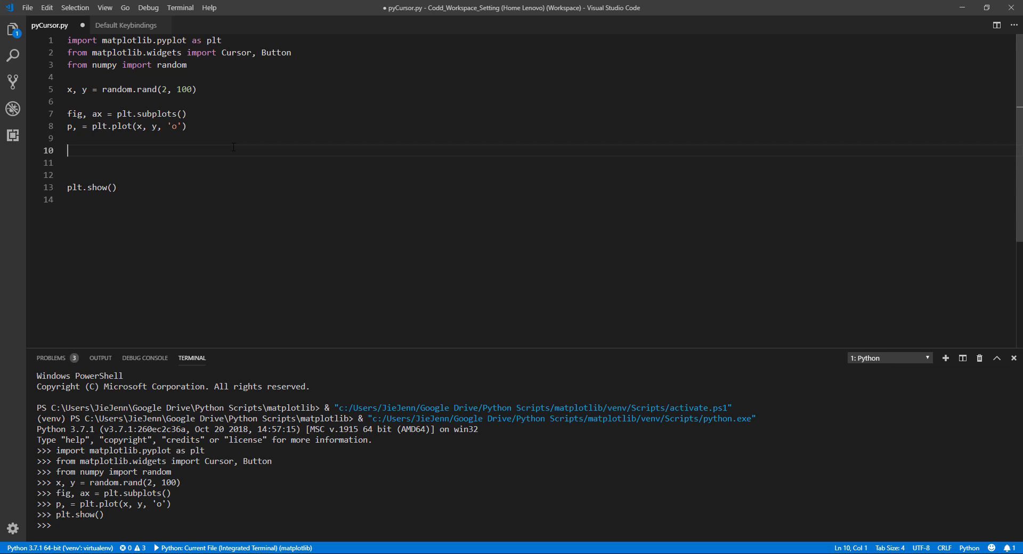
{"action": "mouse_move", "coordinate": [265, 189]}
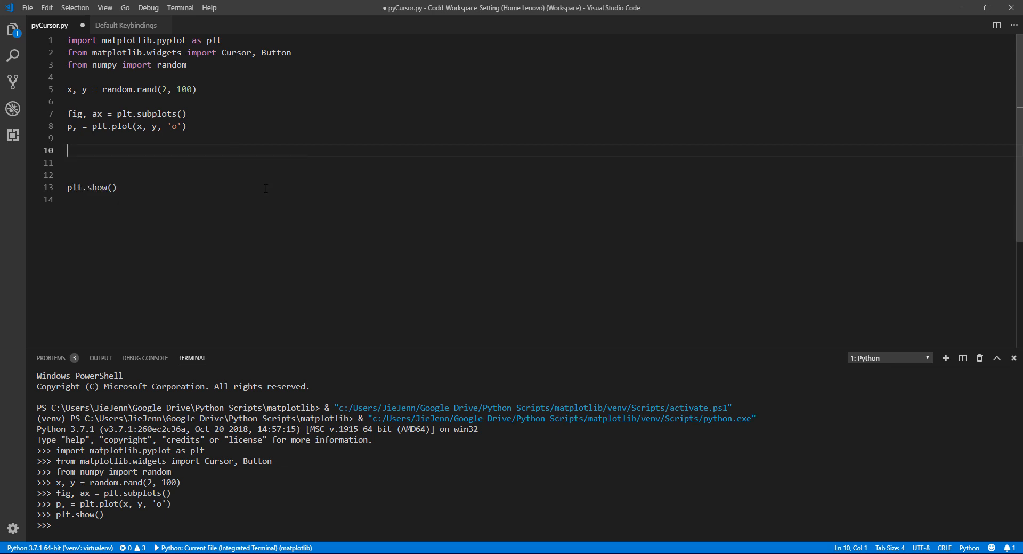
{"action": "type", "text": "cursor ="}
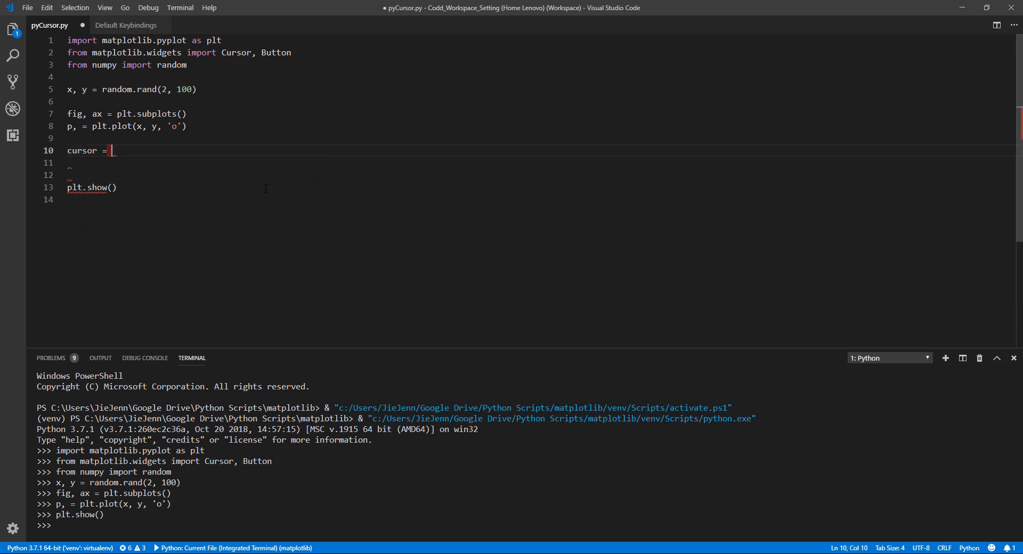
{"action": "type", "text": "Cursor("}
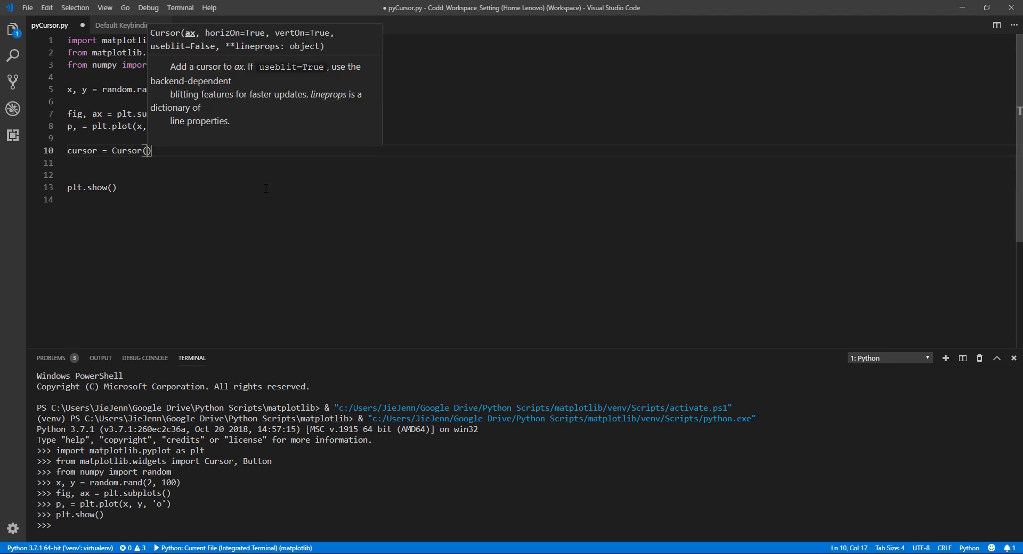
{"action": "type", "text": "ax,"}
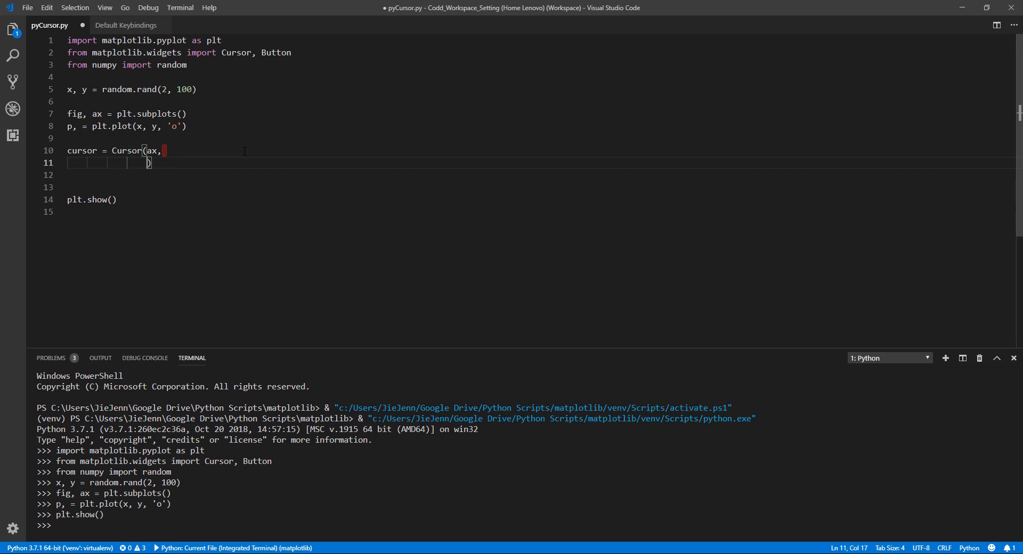
{"action": "type", "text": "horizOn="}
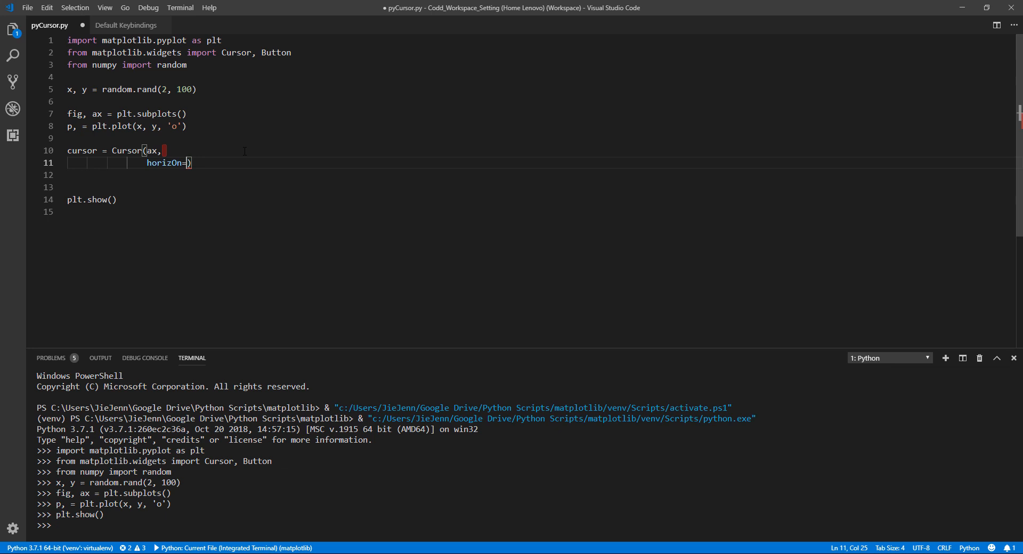
{"action": "type", "text": "True,"}
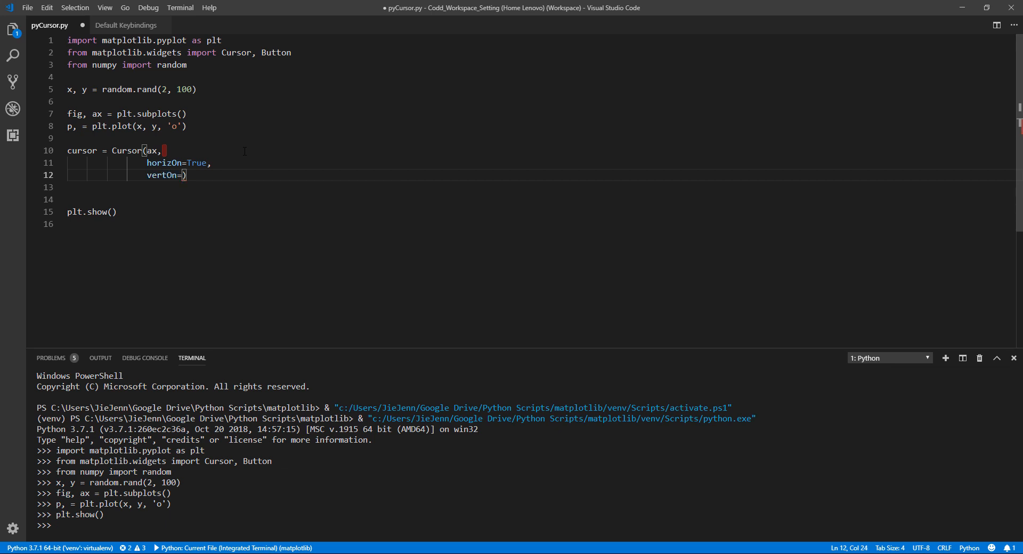
{"action": "type", "text": "True"}
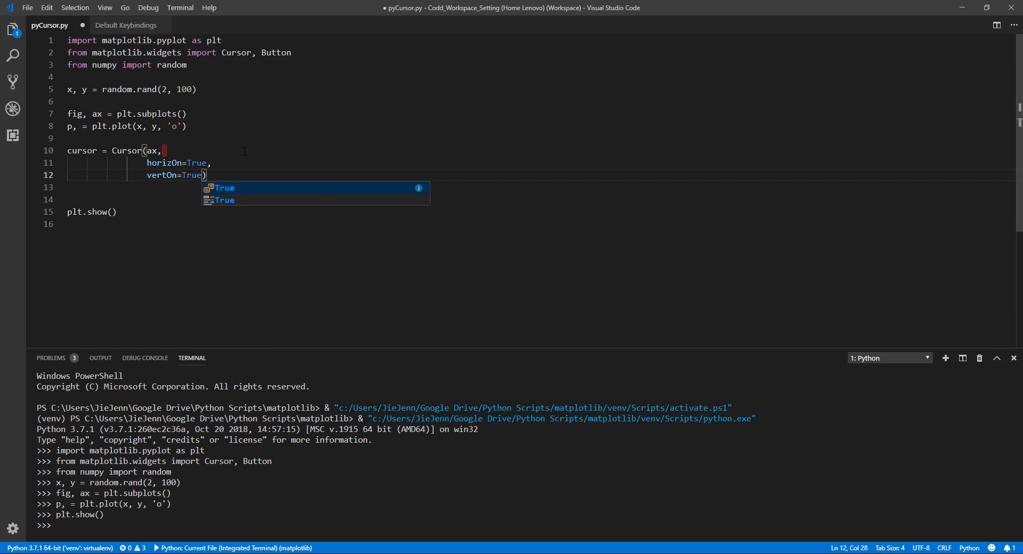
{"action": "type", "text": ","}
{"action": "key", "text": "Enter"}
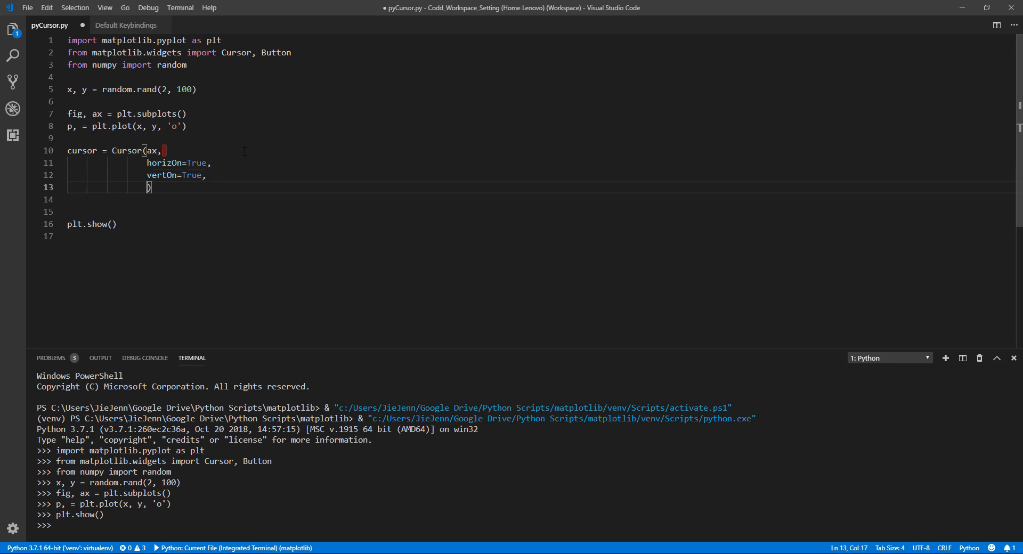
- Finish the Cursor with color='green', linewidth=2.0 and save the script
{"action": "type", "text": "color ="}
{"action": "left_click", "coordinate": [541, 199]}
{"action": "type", "text": "linewidth =)"}
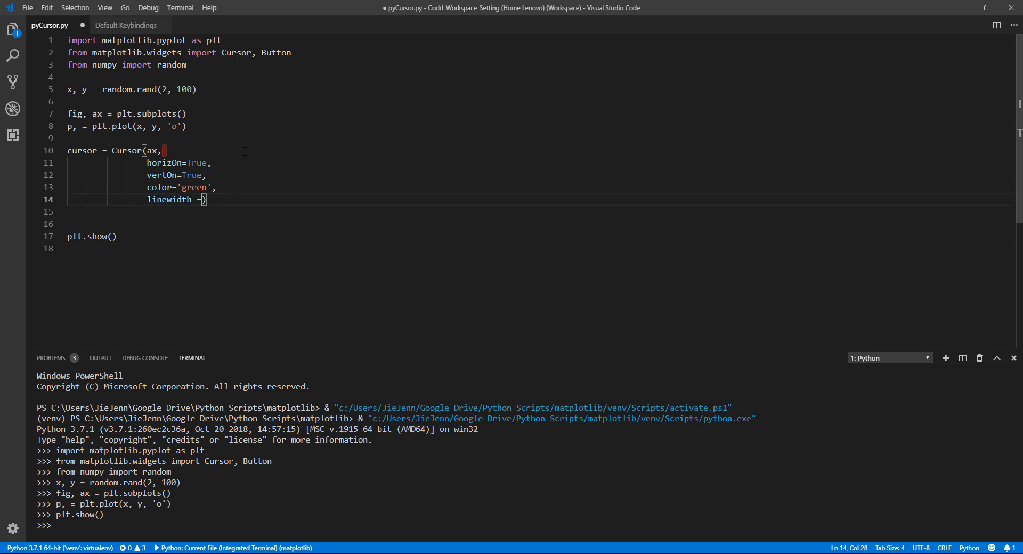
{"action": "key", "text": "backspace"}
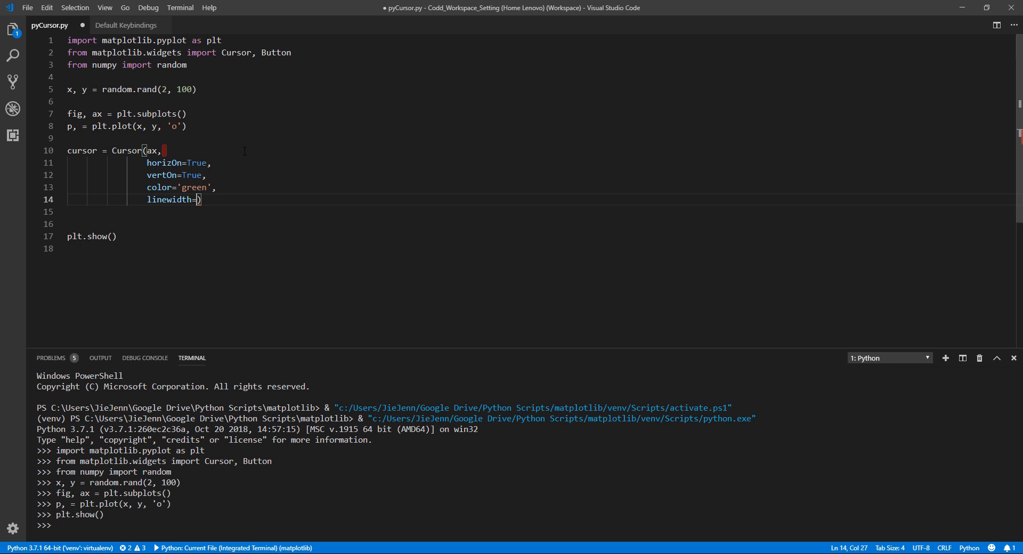
{"action": "type", "text": "2.0"}
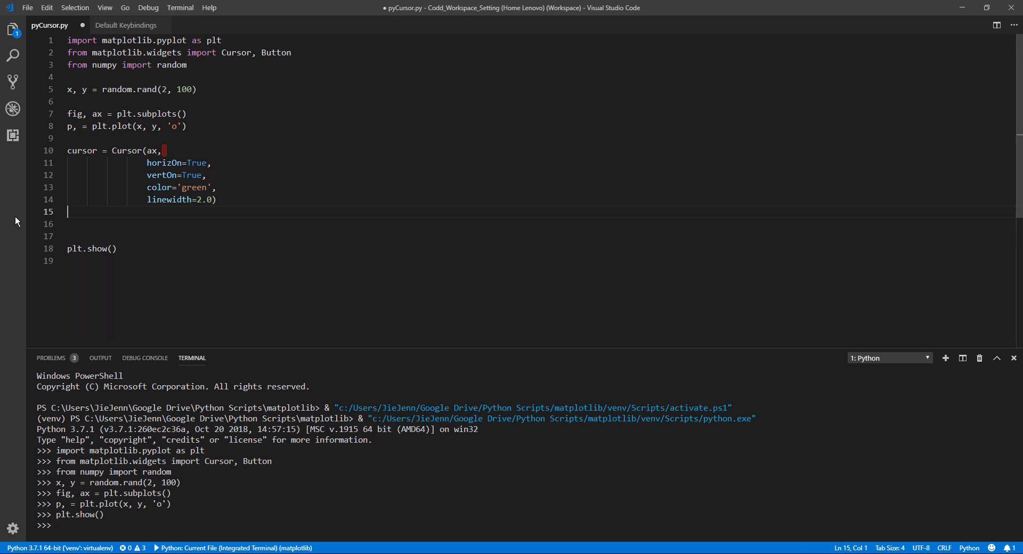
{"action": "left_click", "coordinate": [162, 151]}
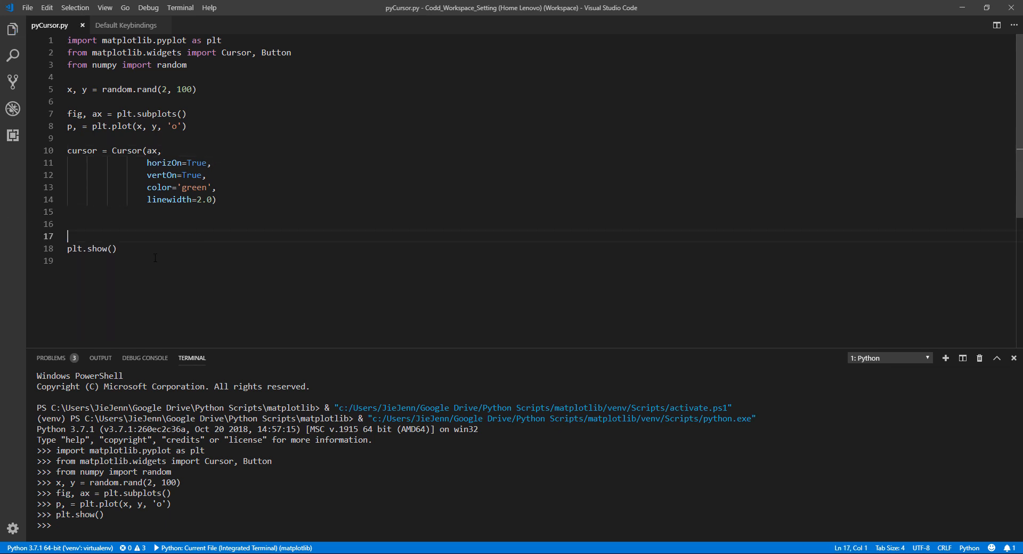
- Rerun the script, change vertOn to False, and run the updated code in the terminal
{"action": "key", "text": "ctrl+a"}
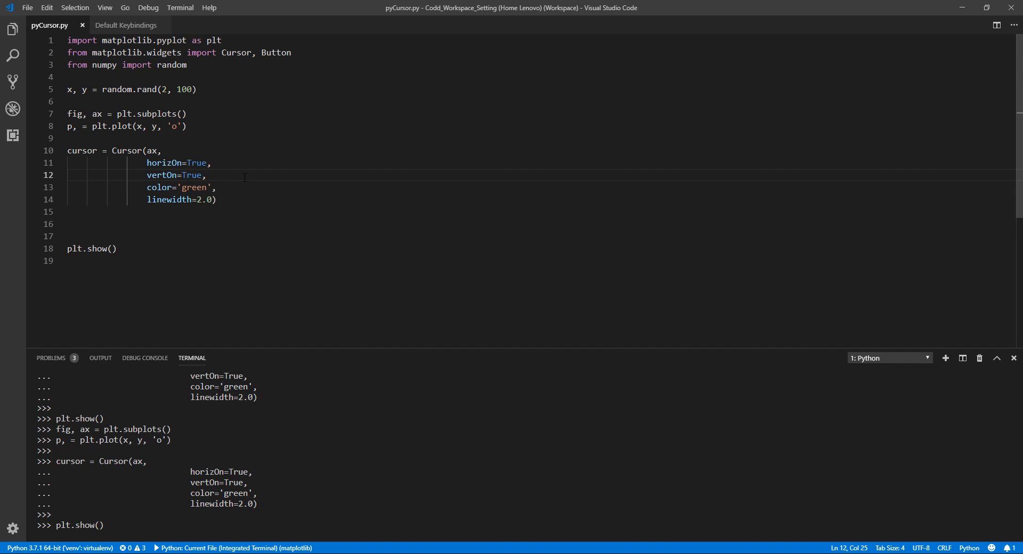
{"action": "double_click", "coordinate": [191, 174]}
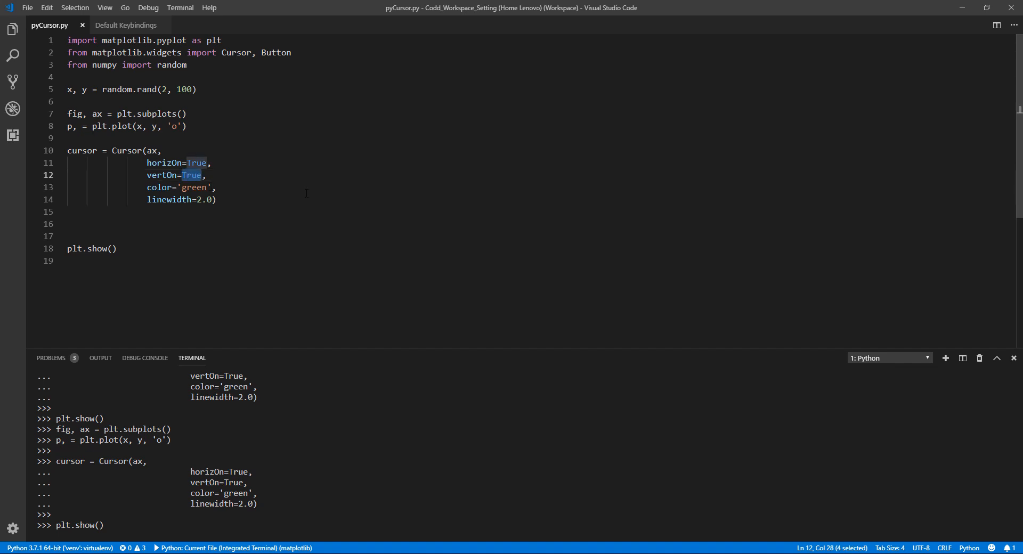
{"action": "type", "text": "Fals"}
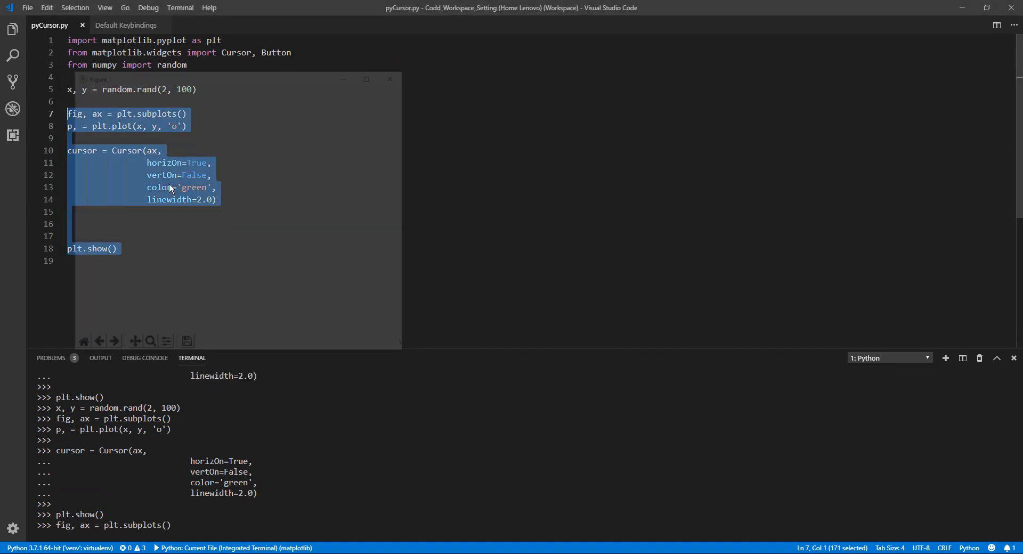
{"action": "left_click", "coordinate": [390, 78]}
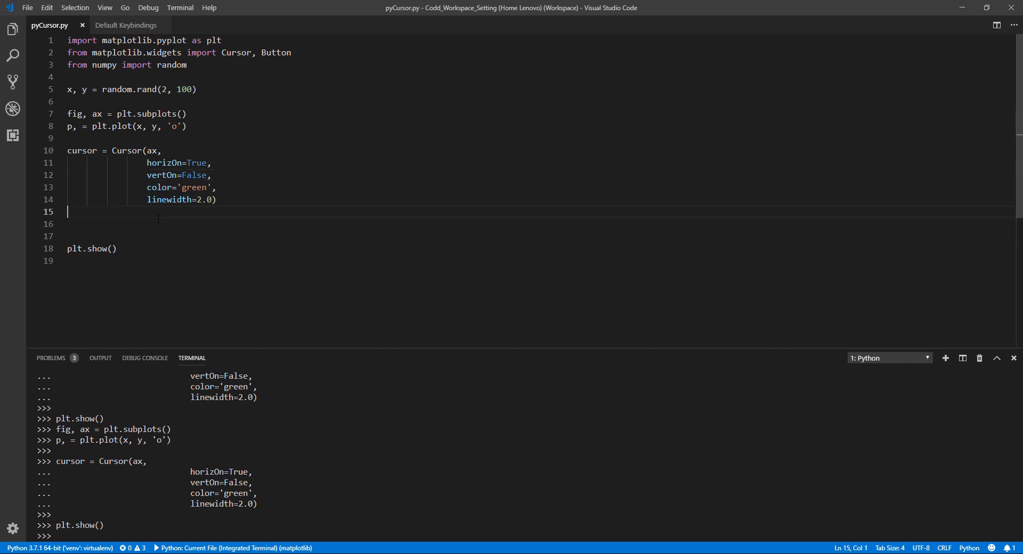
- Start a def line and write fig.canvas.mpl_connect() before plt.show()
{"action": "type", "text": "def"}
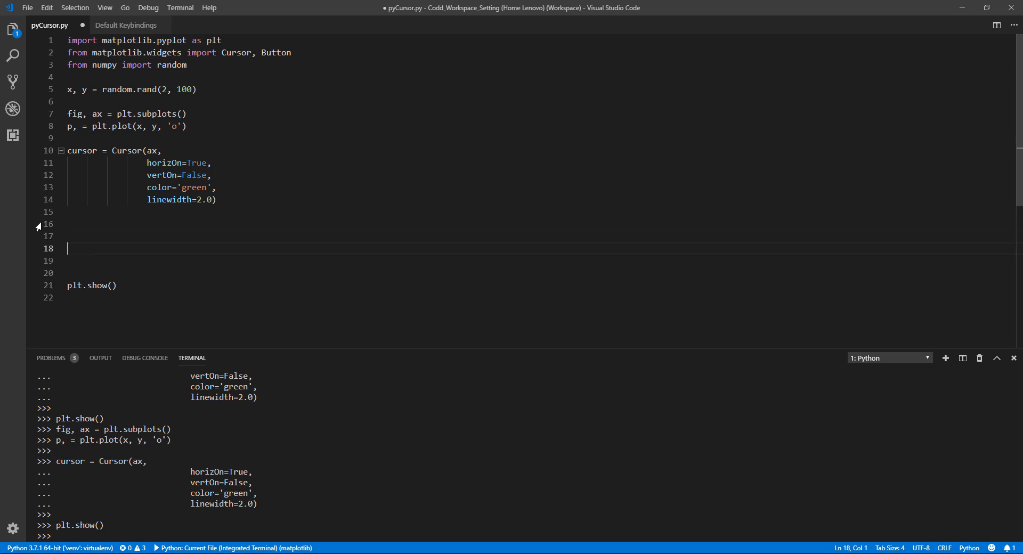
{"action": "type", "text": "fig"}
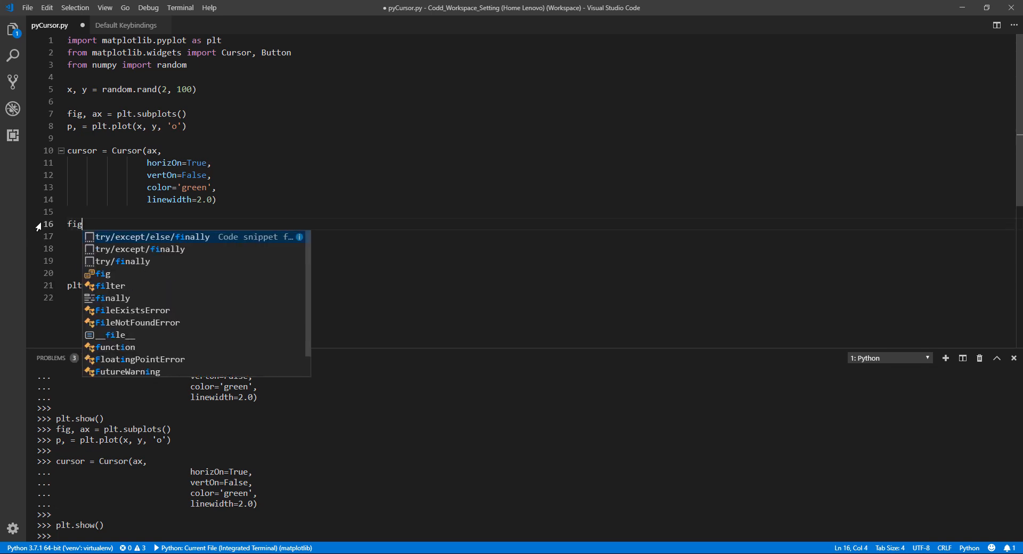
{"action": "type", "text": "."}
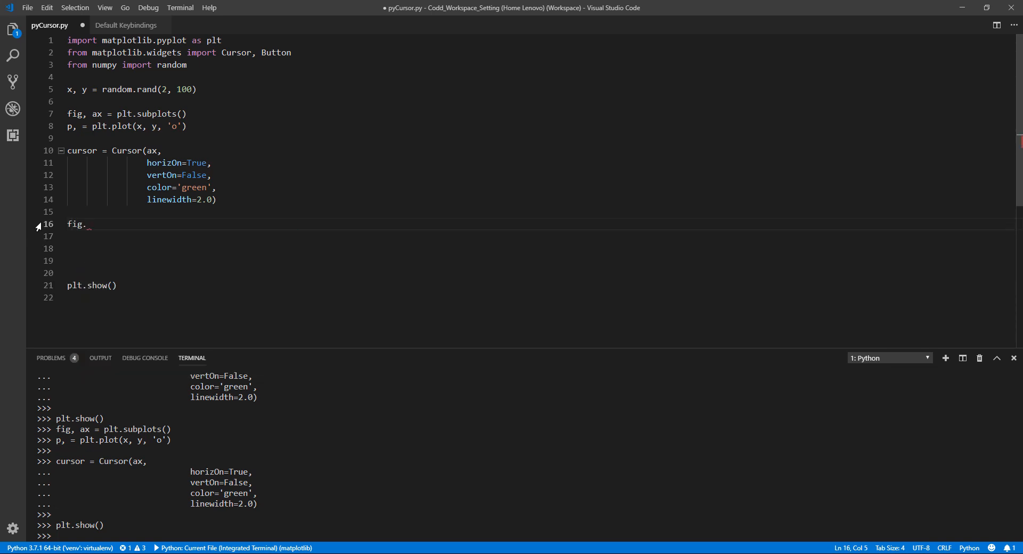
{"action": "type", "text": "can"}
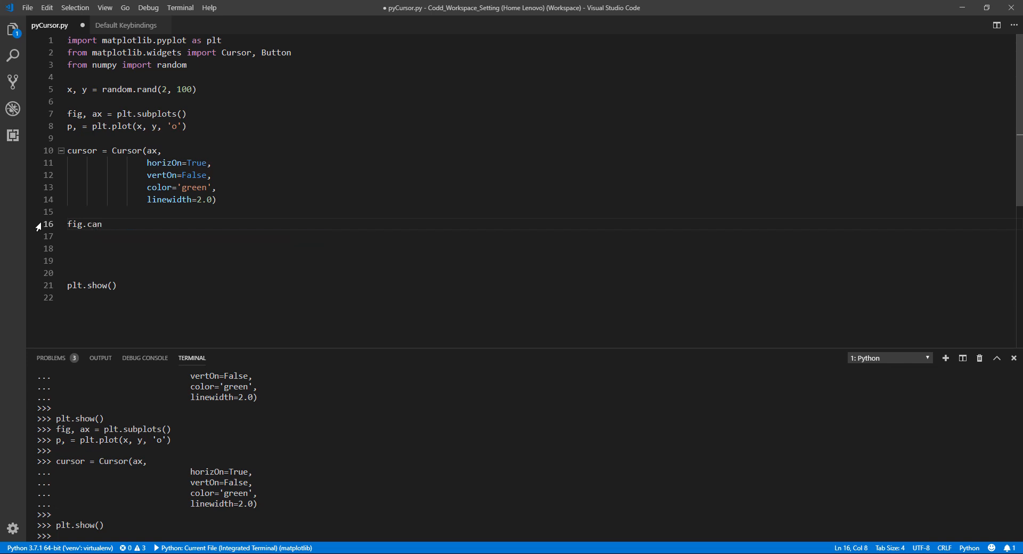
{"action": "type", "text": "va"}
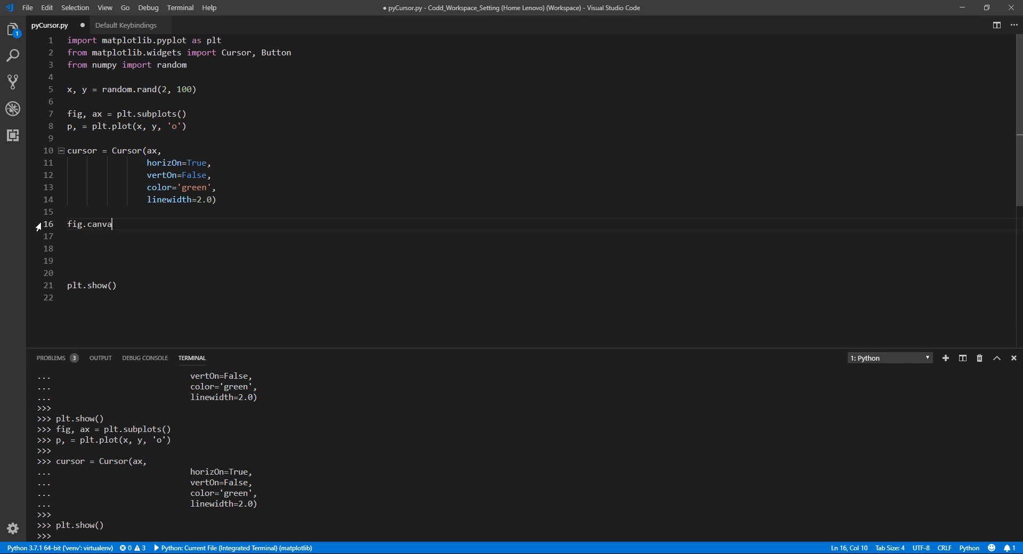
{"action": "type", "text": "s.mpl_conne"}
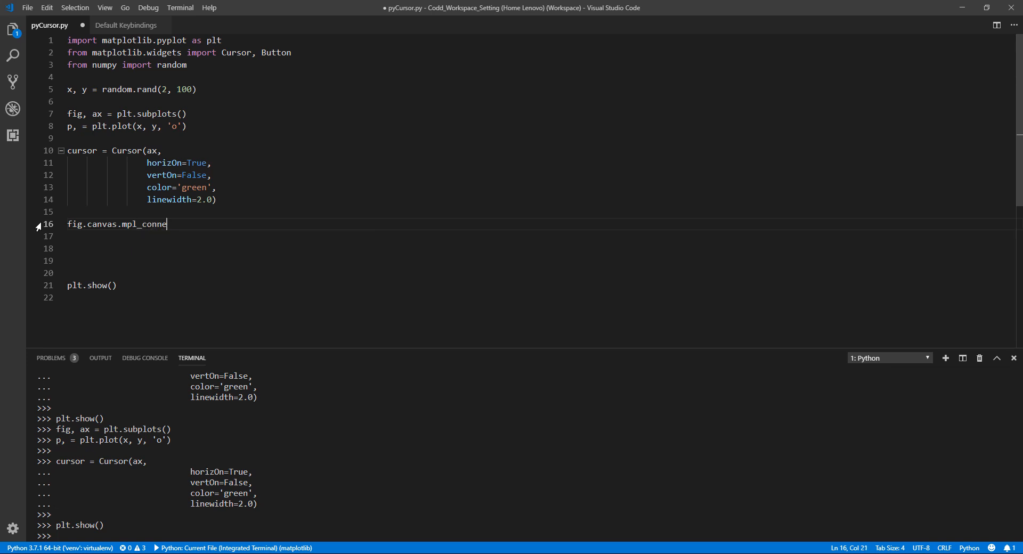
{"action": "type", "text": "ct()"}
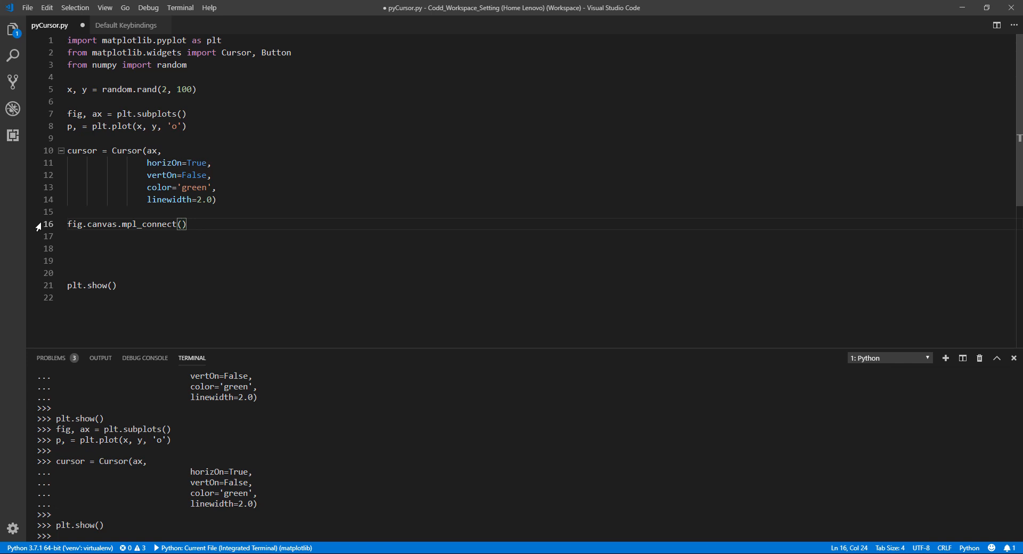
- Pass 'button_press_event' and onclick to mpl_connect and make room for the handler
{"action": "type", "text": "'butto'"}
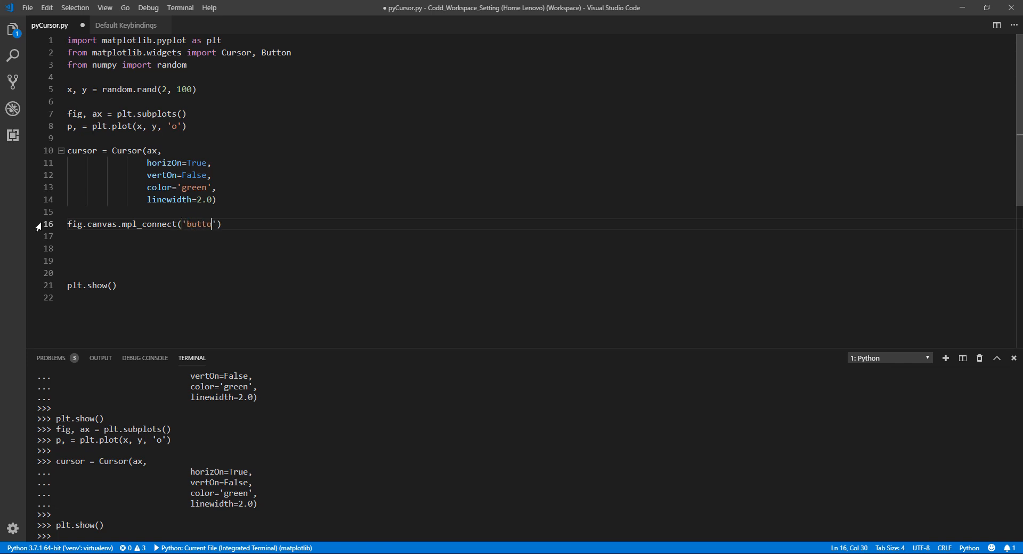
{"action": "type", "text": "n"}
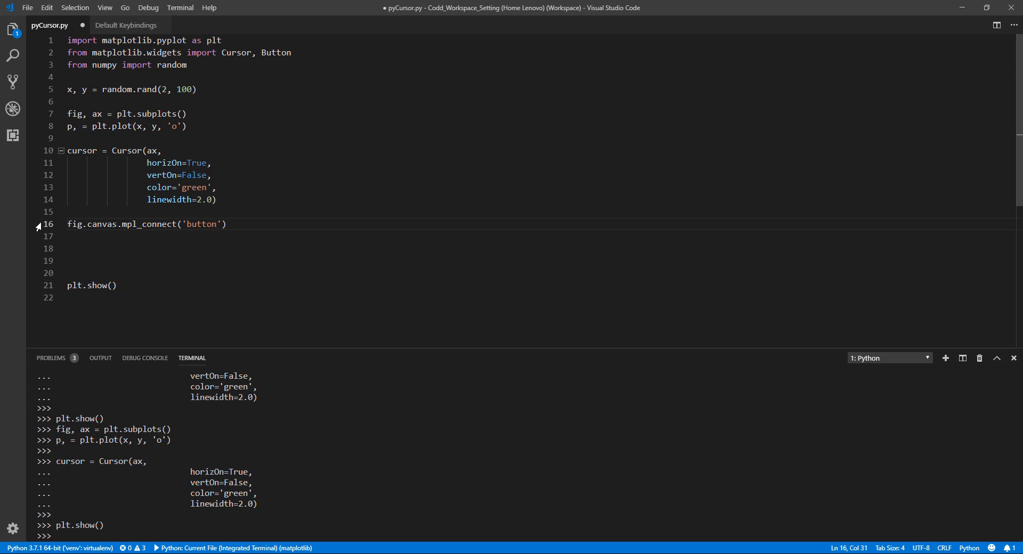
{"action": "type", "text": "_press"}
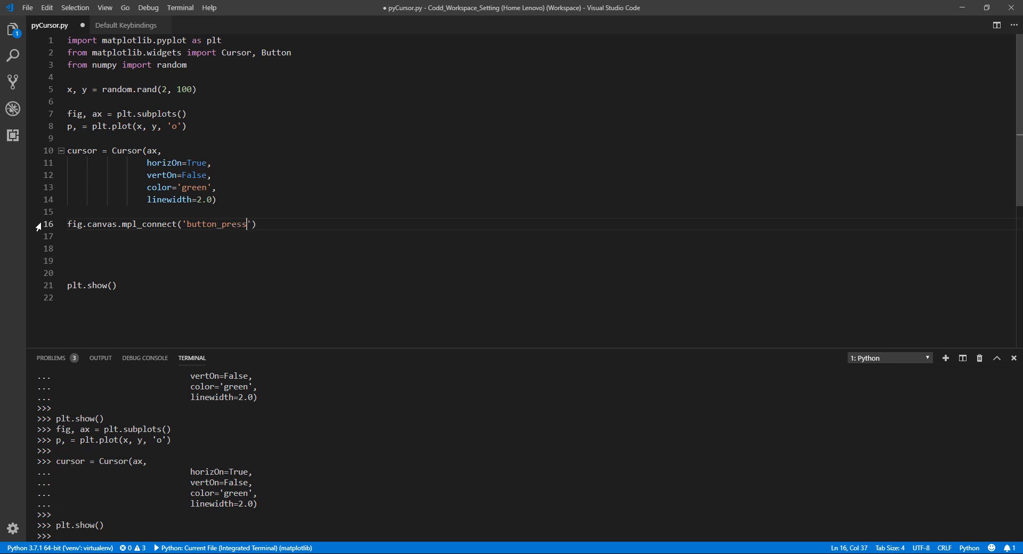
{"action": "type", "text": "_event"}
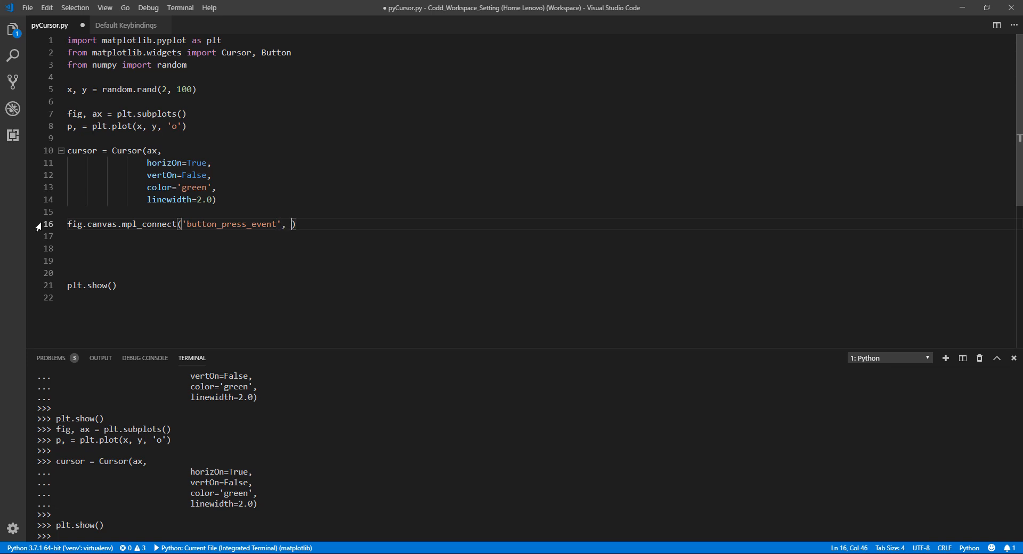
{"action": "type", "text": "onclick"}
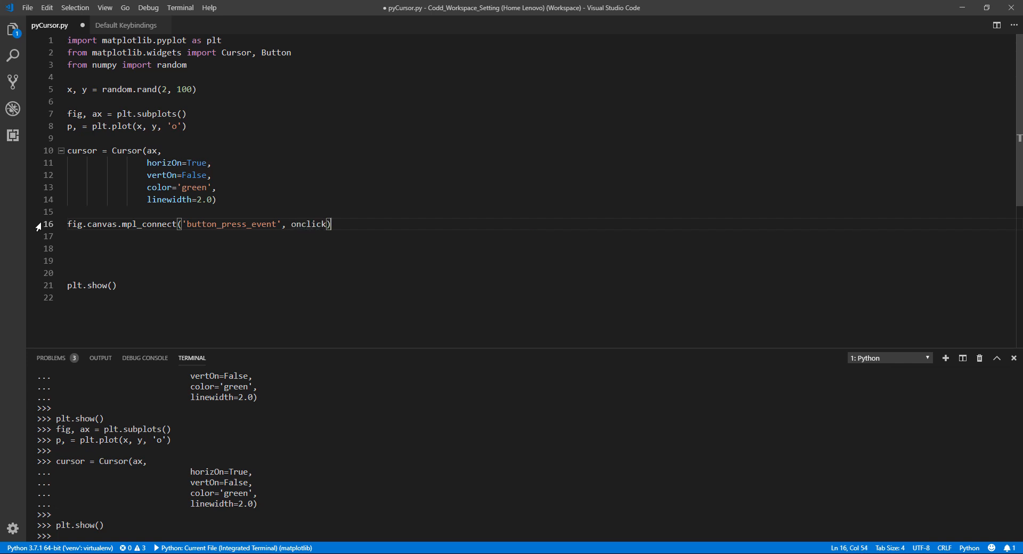
{"action": "key", "text": "Enter"}
{"action": "type", "text": "def onclick(event):"}
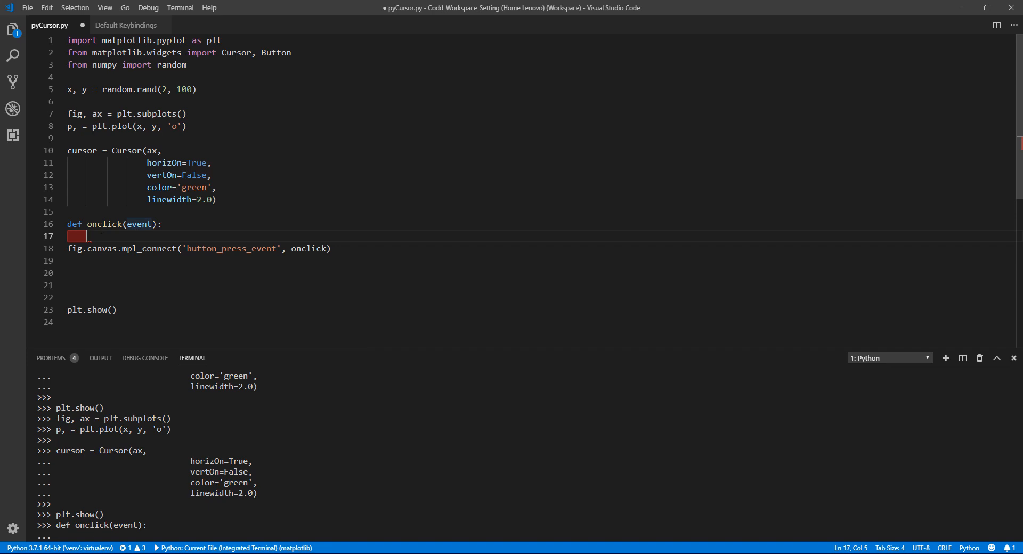
- In onclick(event), set 'x1, y1 = event.xdata, event.ydata'
{"action": "type", "text": "x1"}
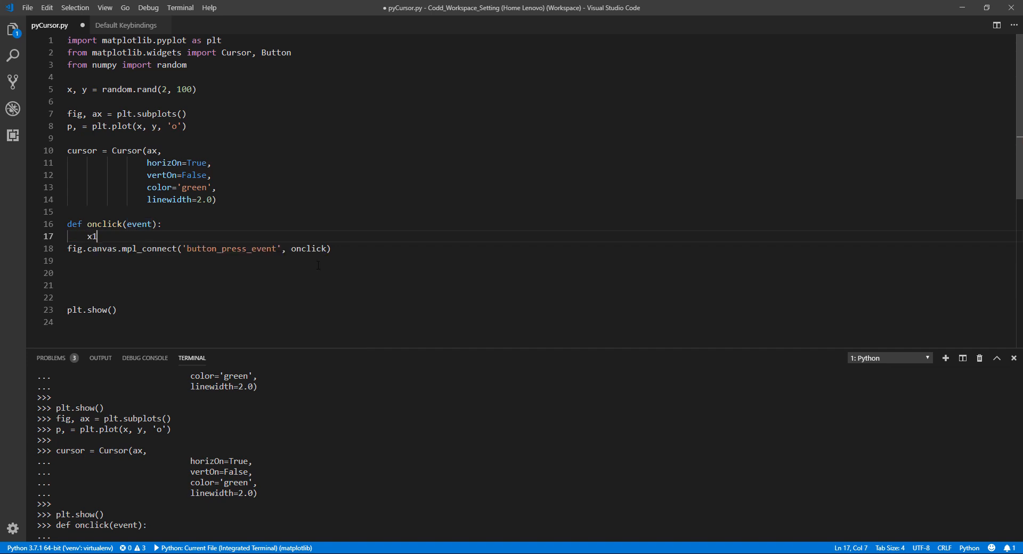
{"action": "type", "text": ", y1 ="}
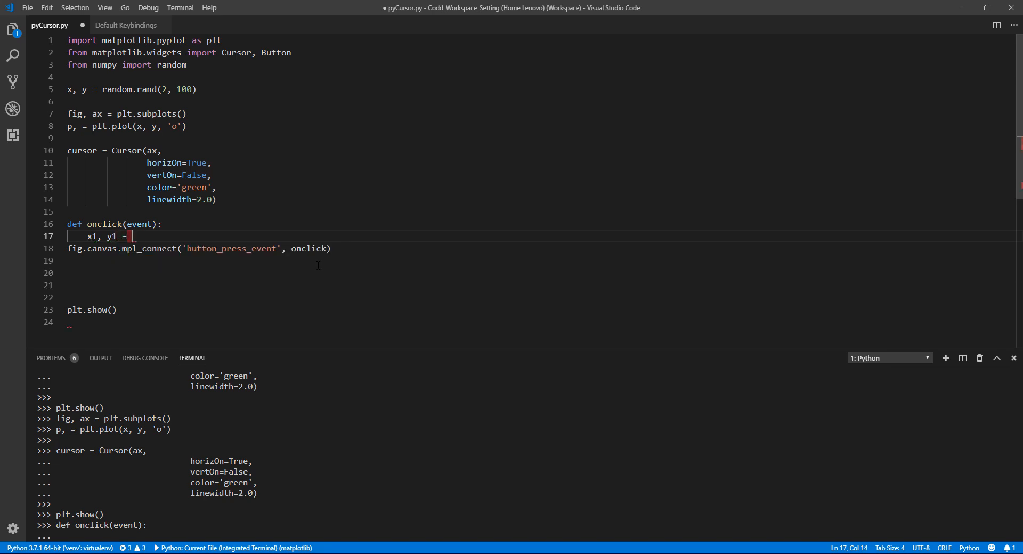
{"action": "type", "text": "event.xdata,"}
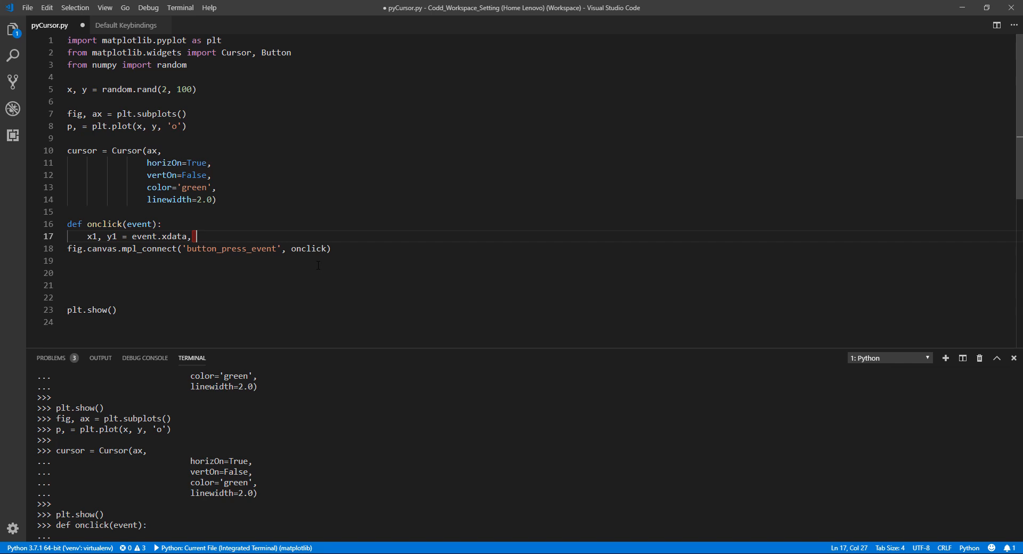
{"action": "type", "text": "event.yd"}
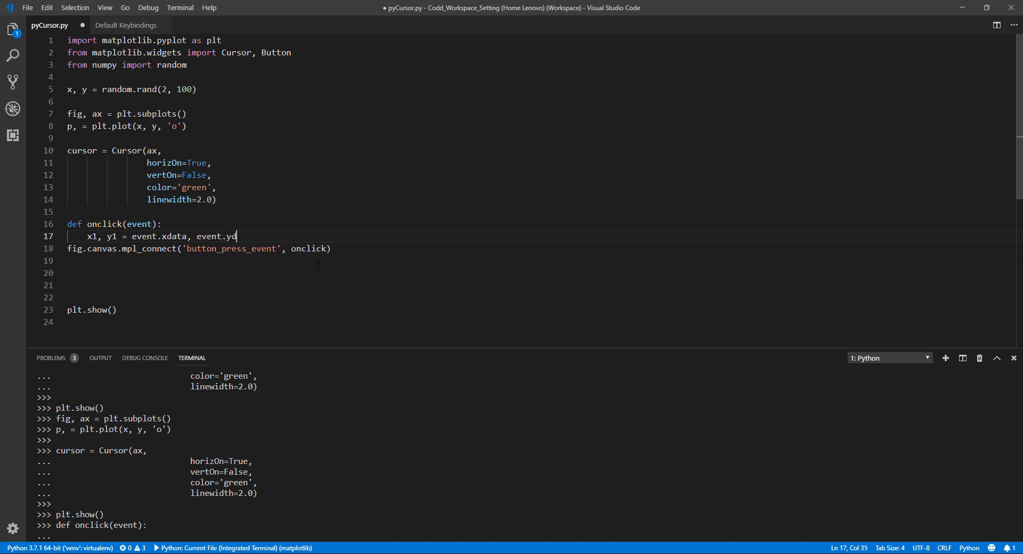
{"action": "key", "text": "Enter"}
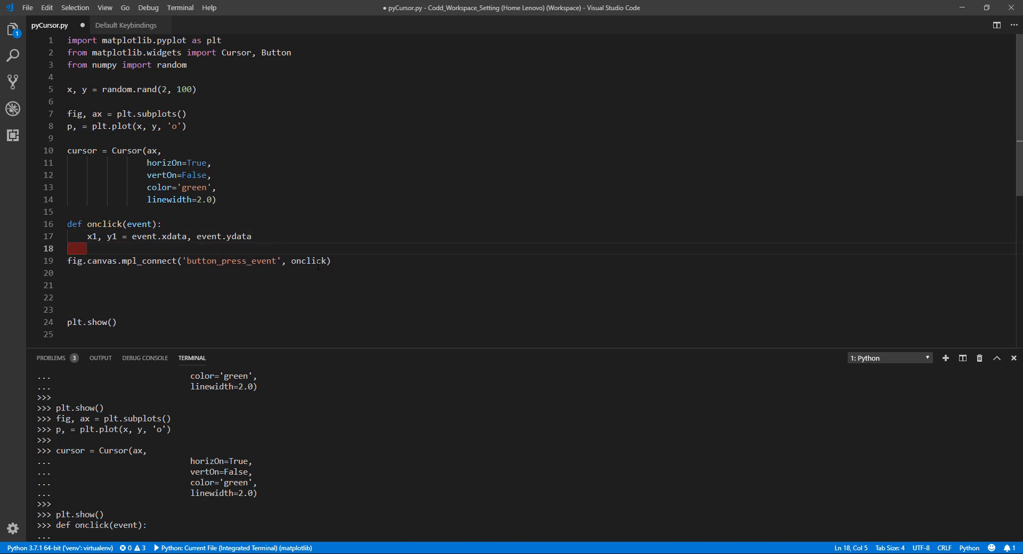
- Add 'print(x1, y1)' to the handler, save, and run the script
{"action": "type", "text": "print("}
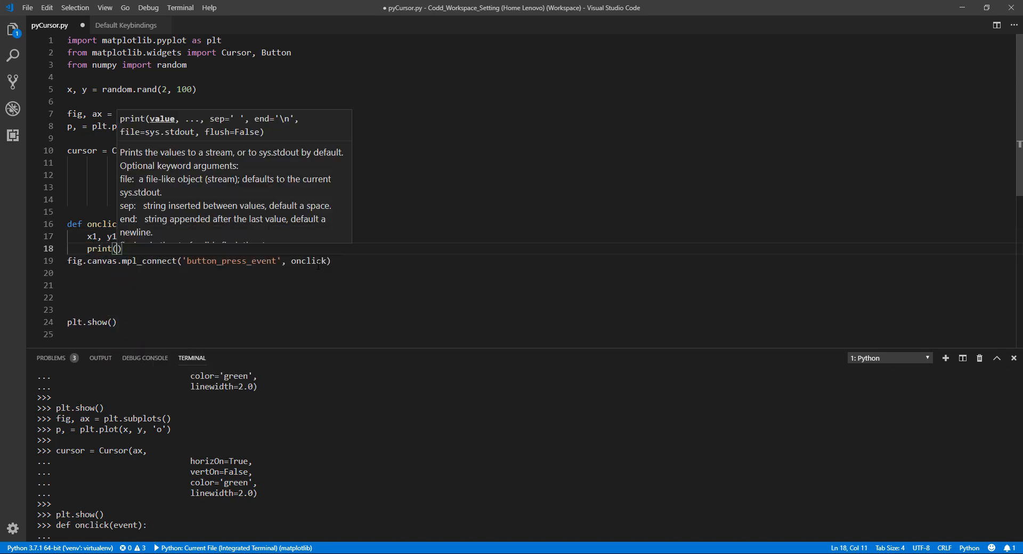
{"action": "type", "text": "x1,"}
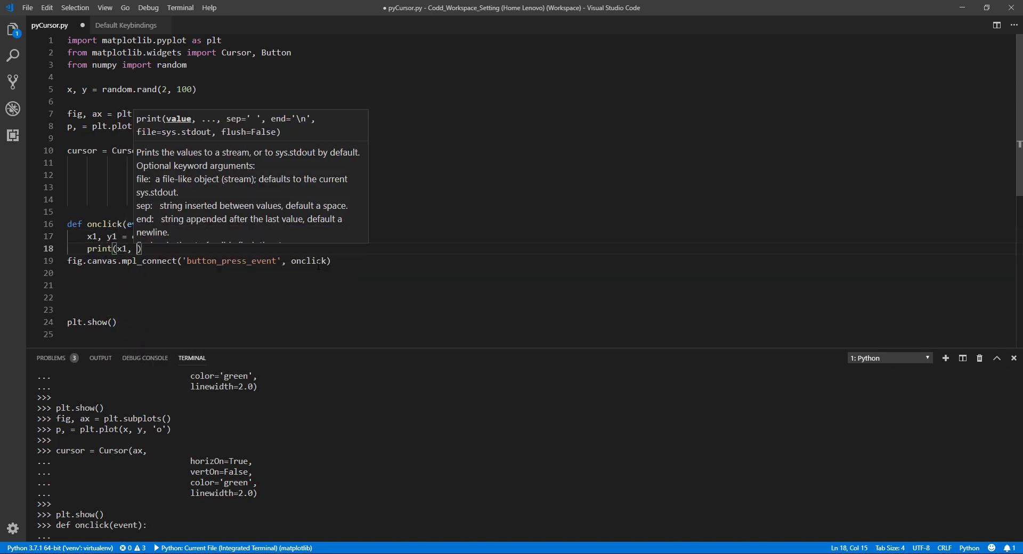
{"action": "type", "text": "y1"}
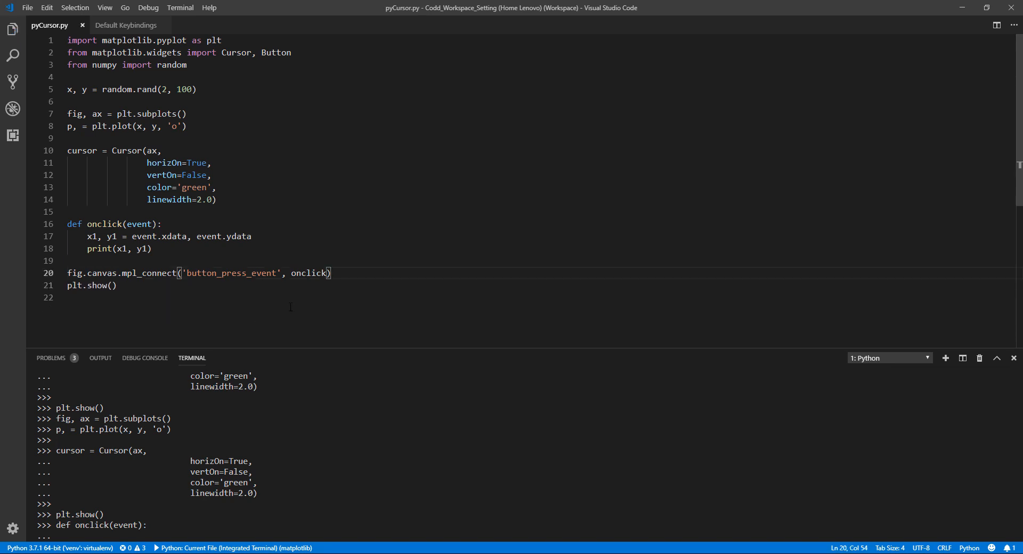
{"action": "key", "text": "ctrl+a"}
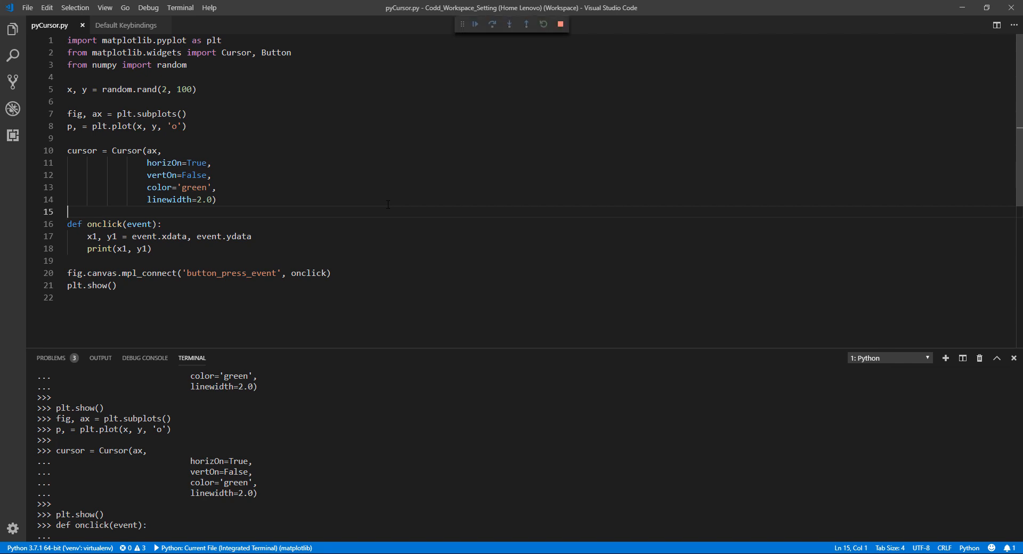
- Start debugging and click two points on the crosshair plot to print their coordinates
{"action": "left_click", "coordinate": [13, 108]}
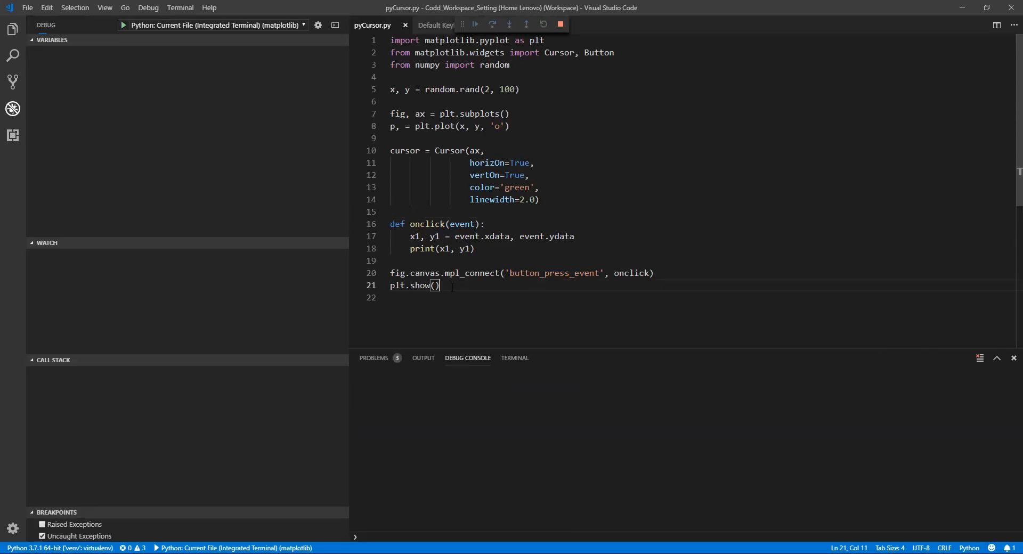
{"action": "left_click", "coordinate": [475, 24]}
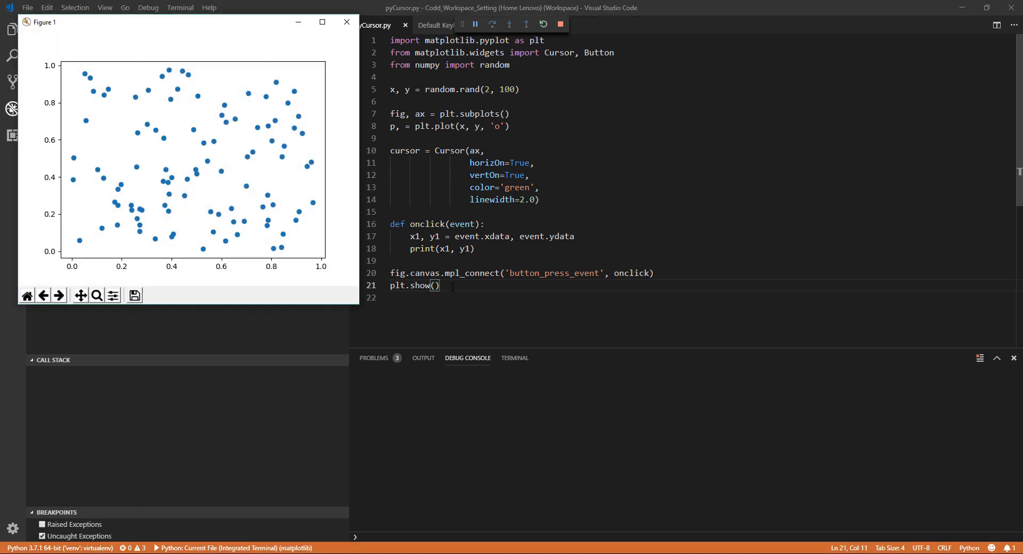
{"action": "mouse_move", "coordinate": [205, 29]}
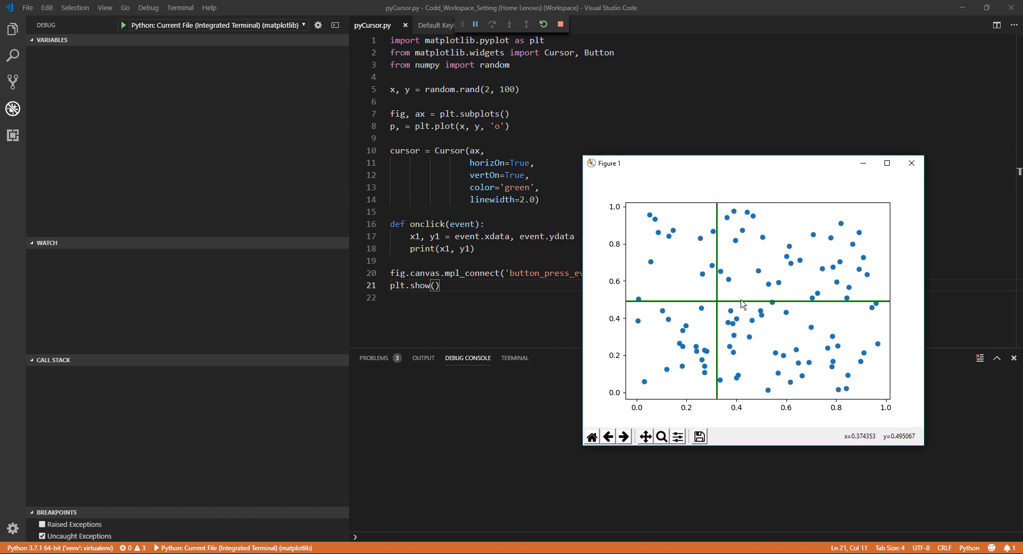
{"action": "mouse_move", "coordinate": [710, 302]}
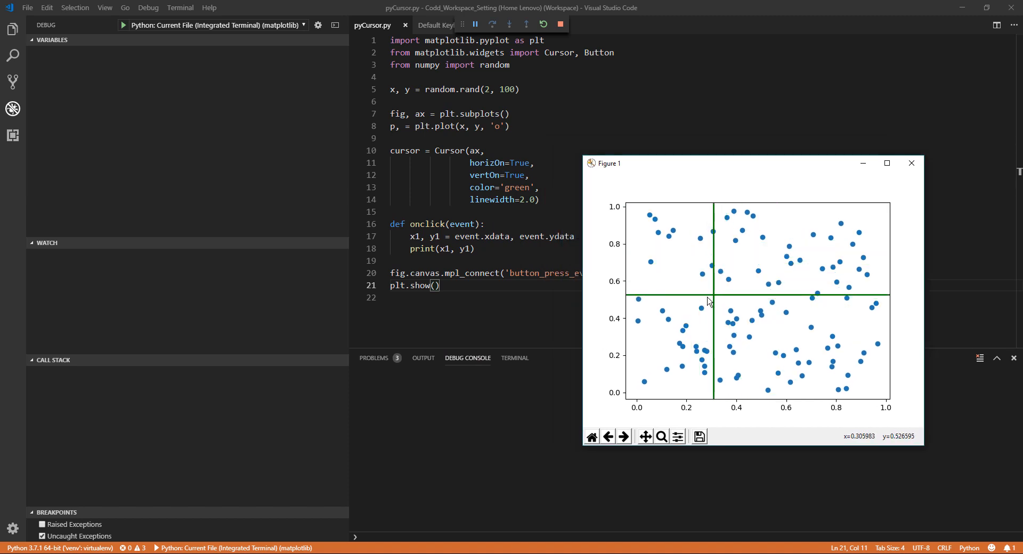
{"action": "mouse_move", "coordinate": [703, 312]}
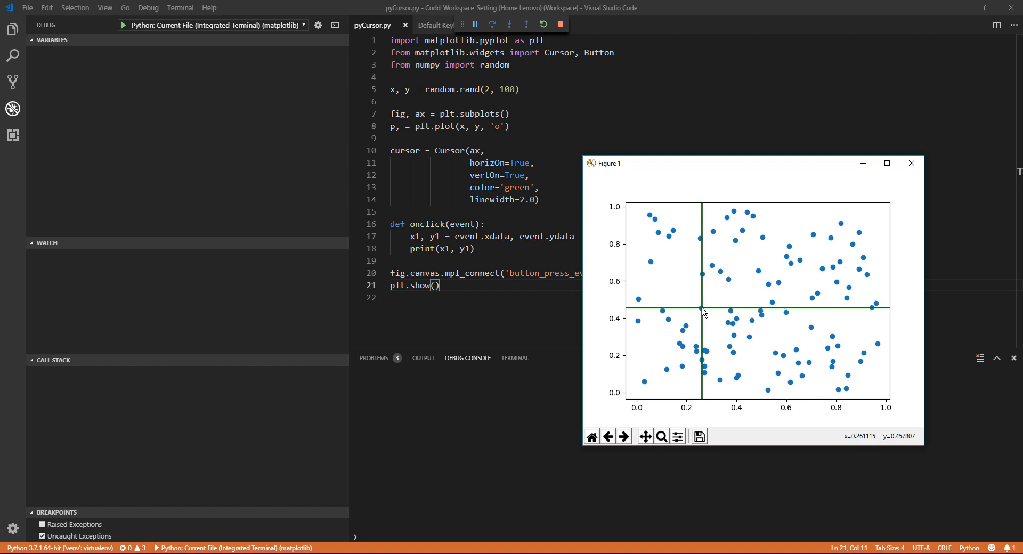
{"action": "left_click", "coordinate": [701, 311]}
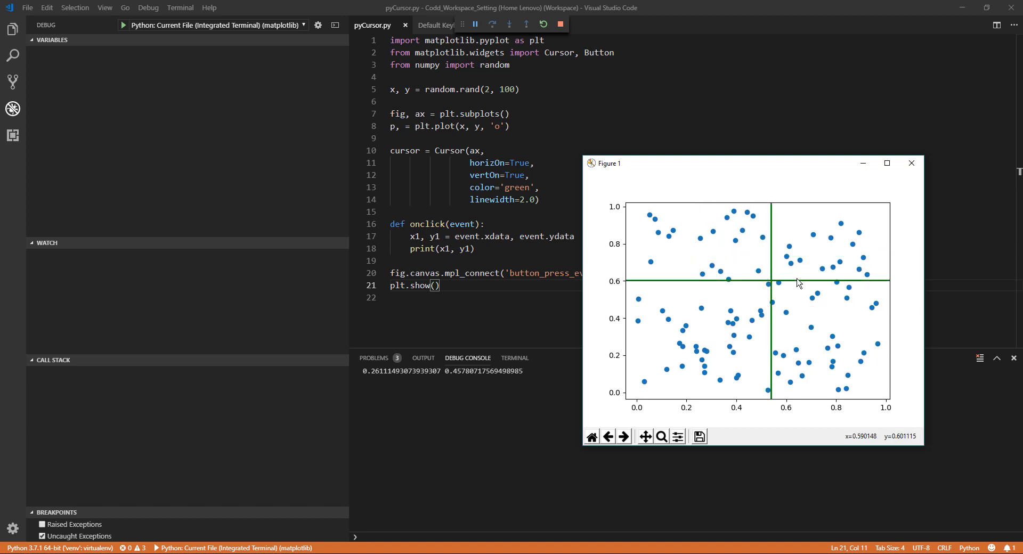
{"action": "left_click", "coordinate": [801, 265]}
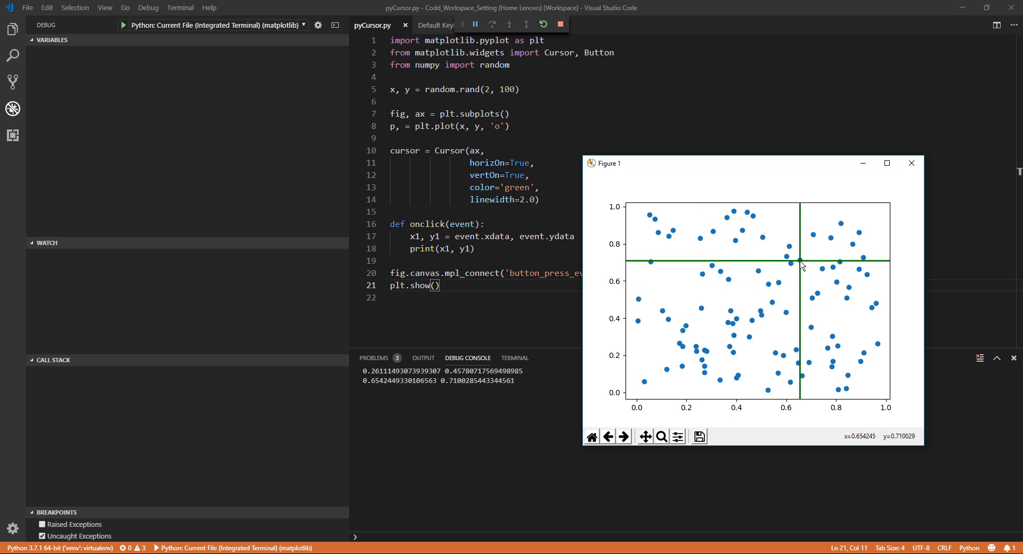